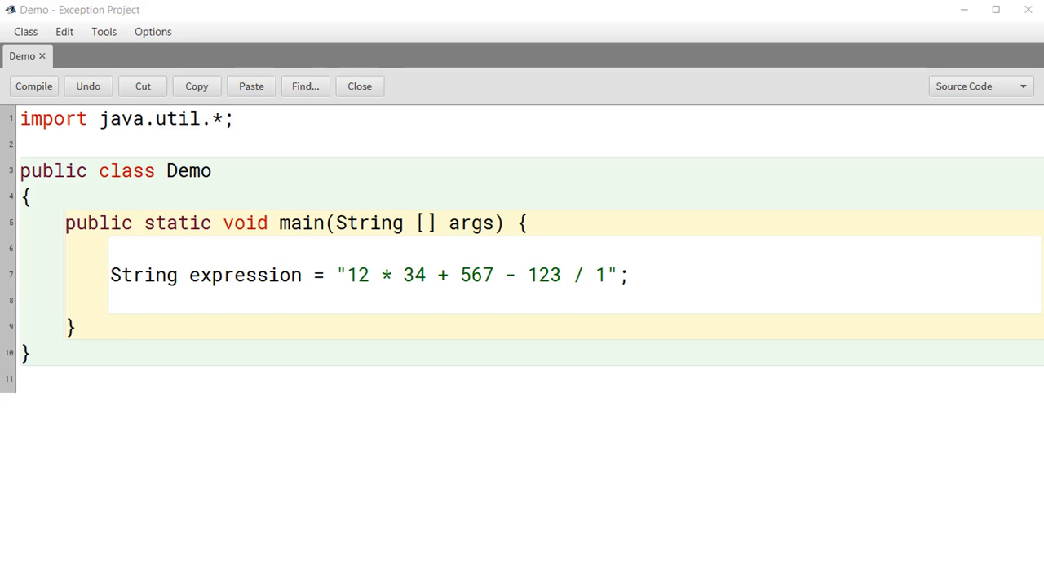
{"action": "mouse_move", "coordinate": [460, 318]}
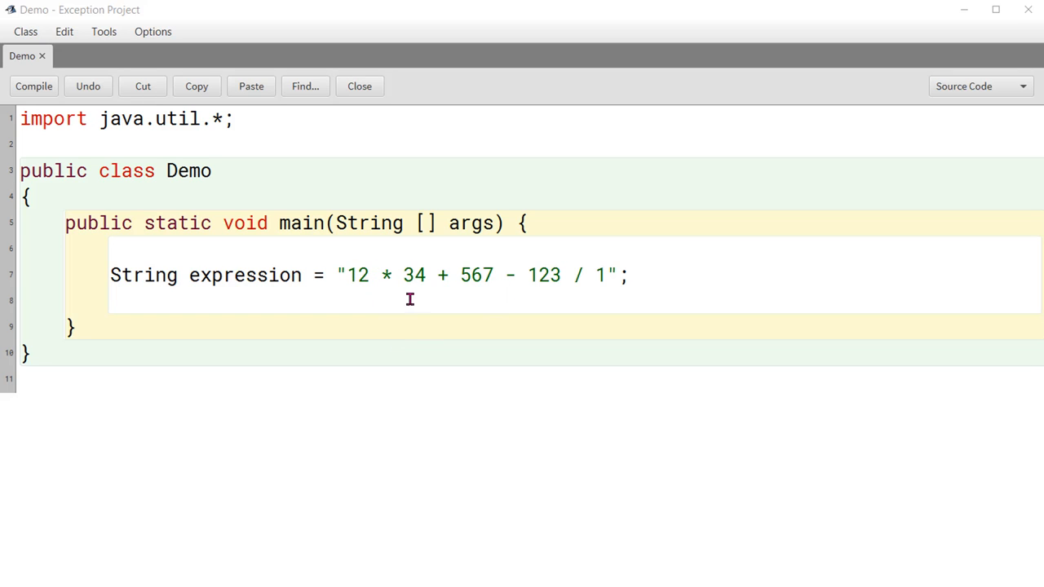
{"action": "mouse_move", "coordinate": [379, 274]}
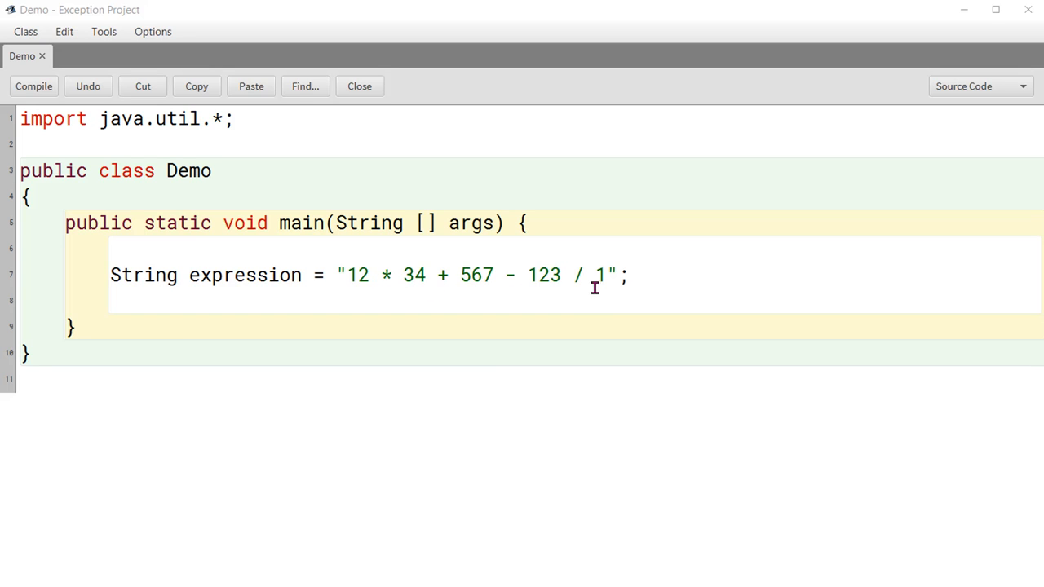
{"action": "mouse_move", "coordinate": [547, 362]}
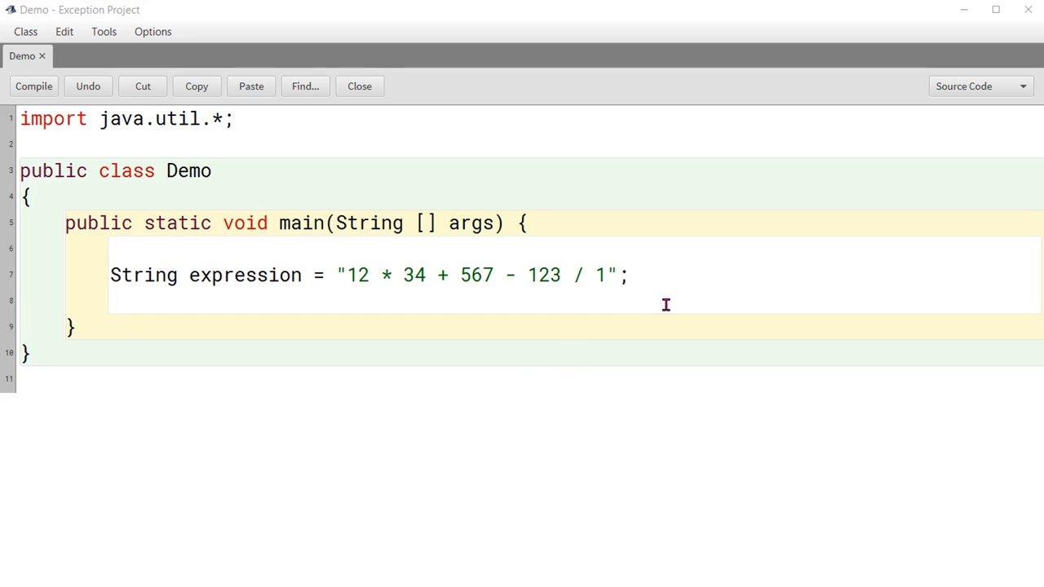
{"action": "mouse_move", "coordinate": [663, 308]}
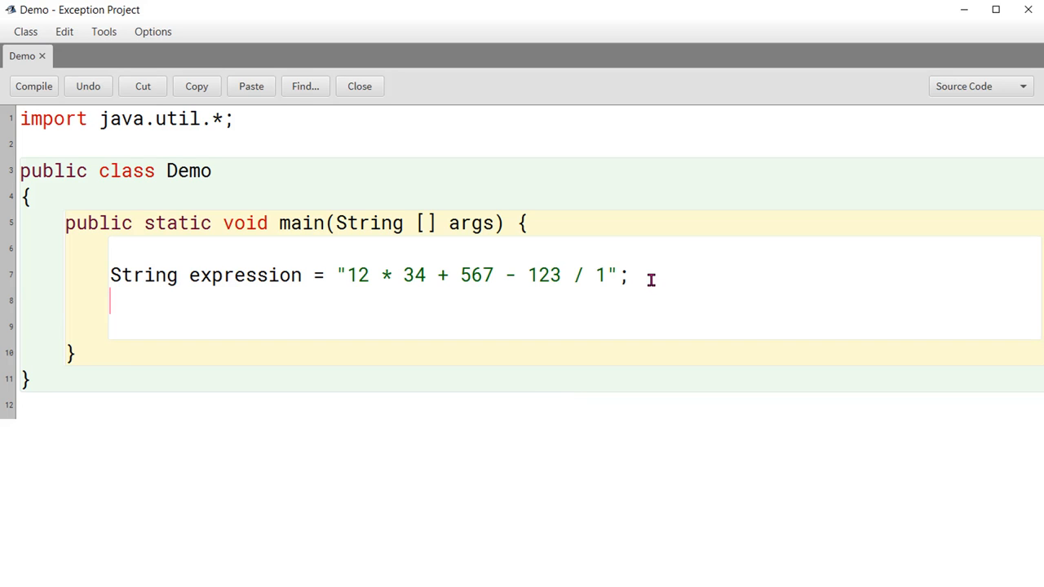
- Declare int n = Integer.parseInt("123") and print n with System.out.println
{"action": "type", "text": "Integer.pars"}
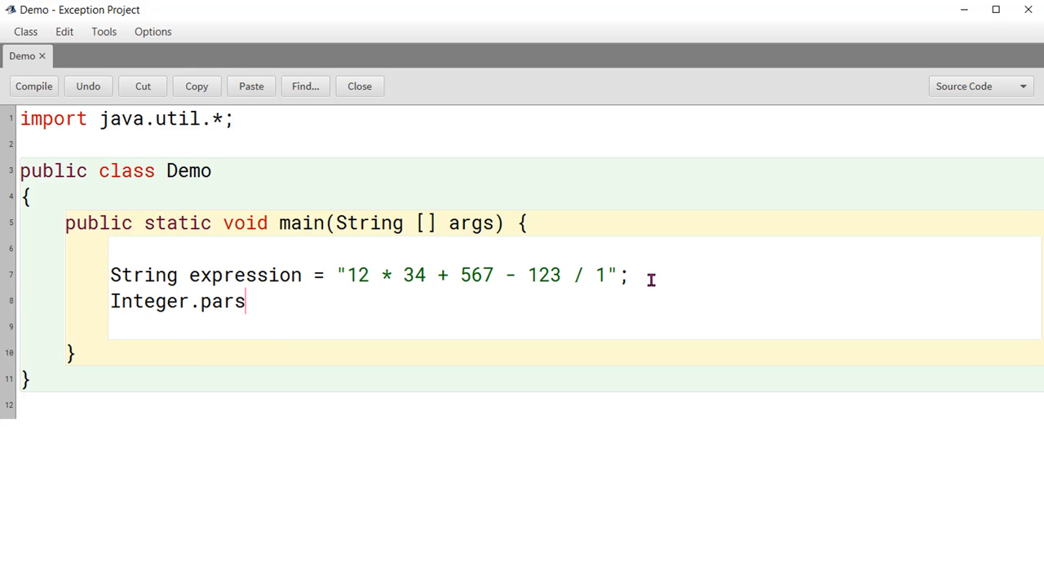
{"action": "type", "text": "eInt"}
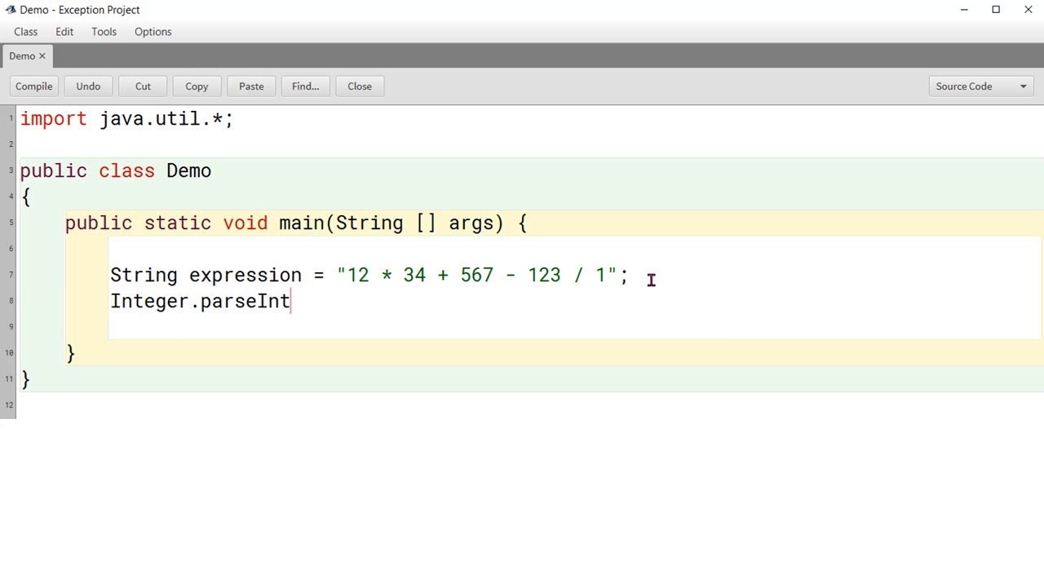
{"action": "type", "text": "("}
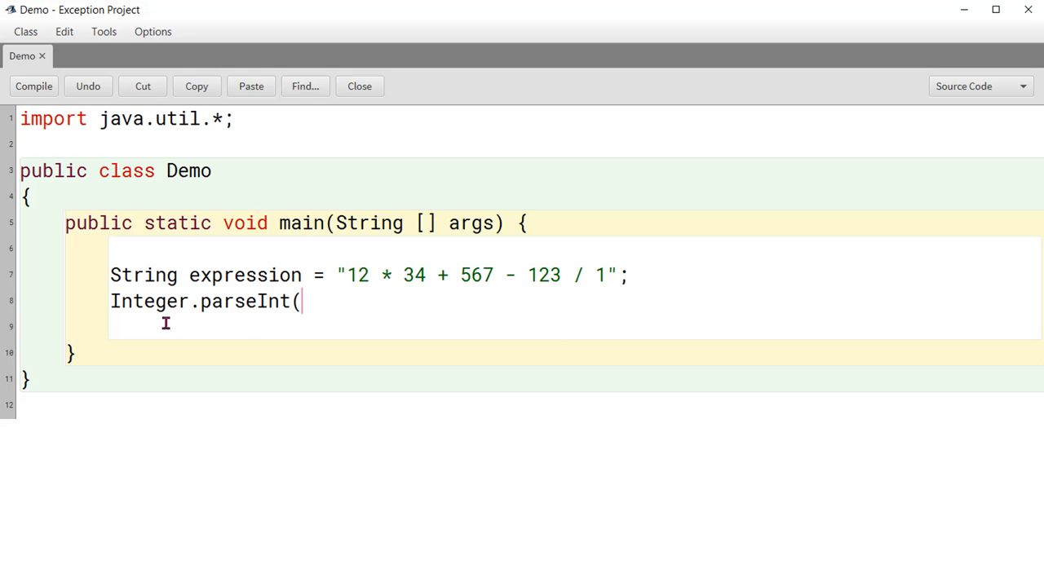
{"action": "mouse_move", "coordinate": [395, 337]}
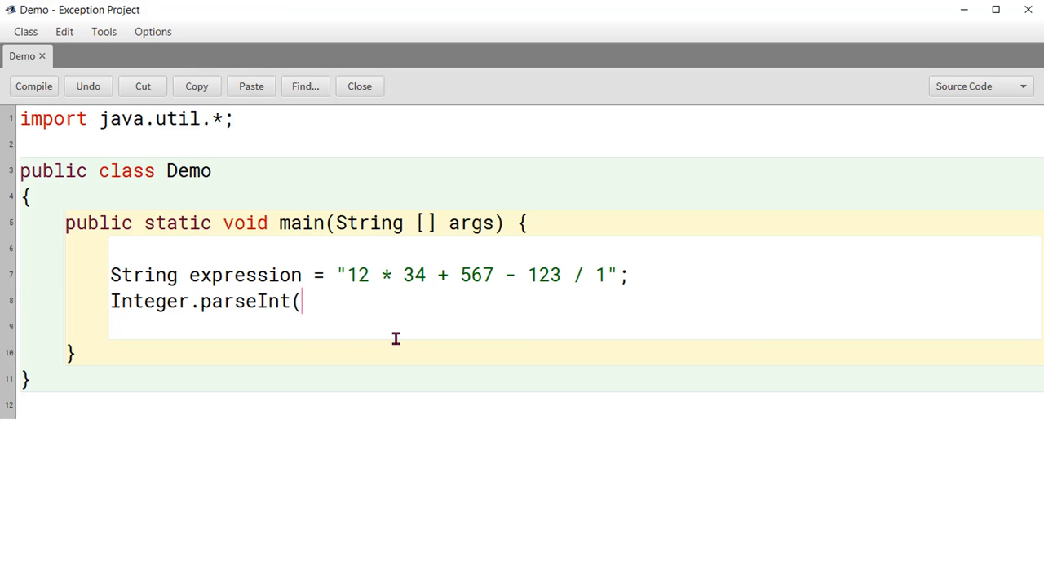
{"action": "type", "text": "\"12"}
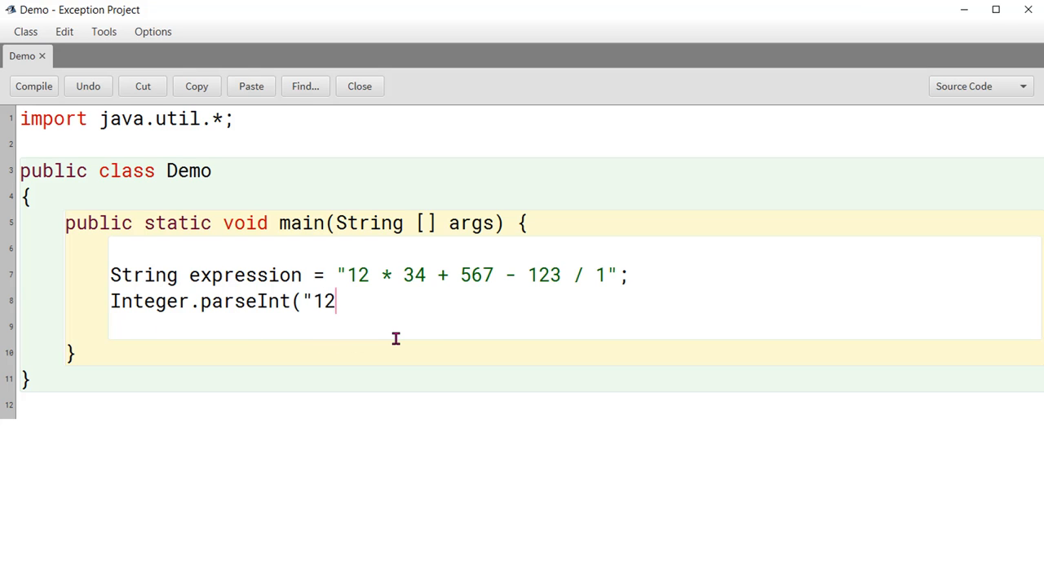
{"action": "type", "text": "3\")"}
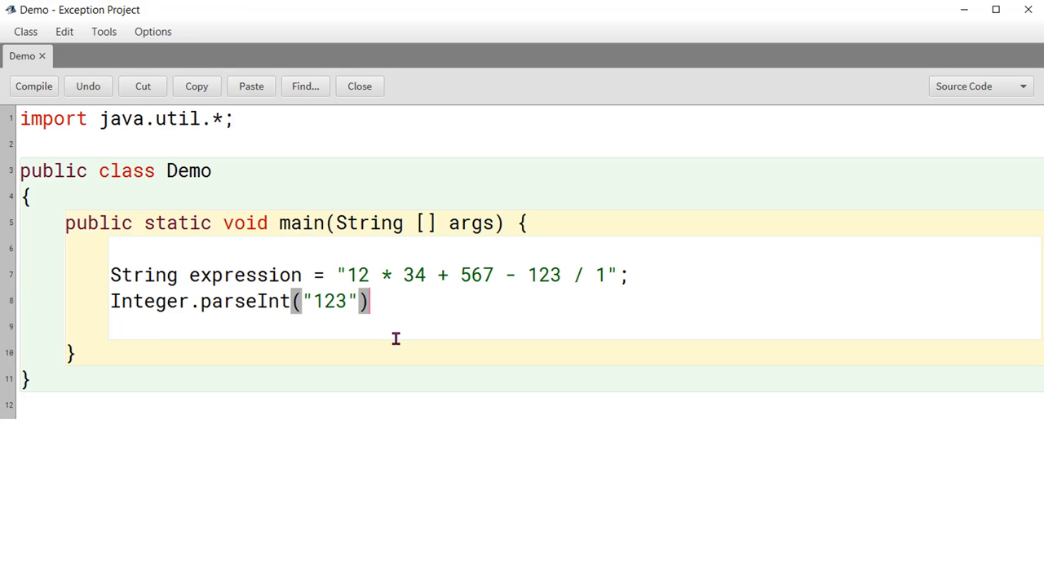
{"action": "type", "text": ";"}
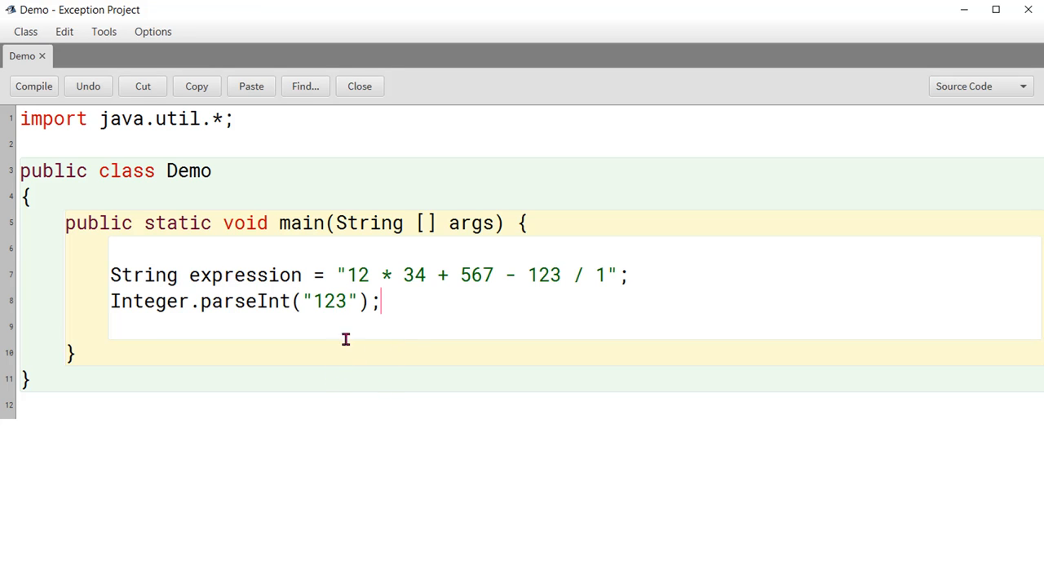
{"action": "mouse_move", "coordinate": [186, 342]}
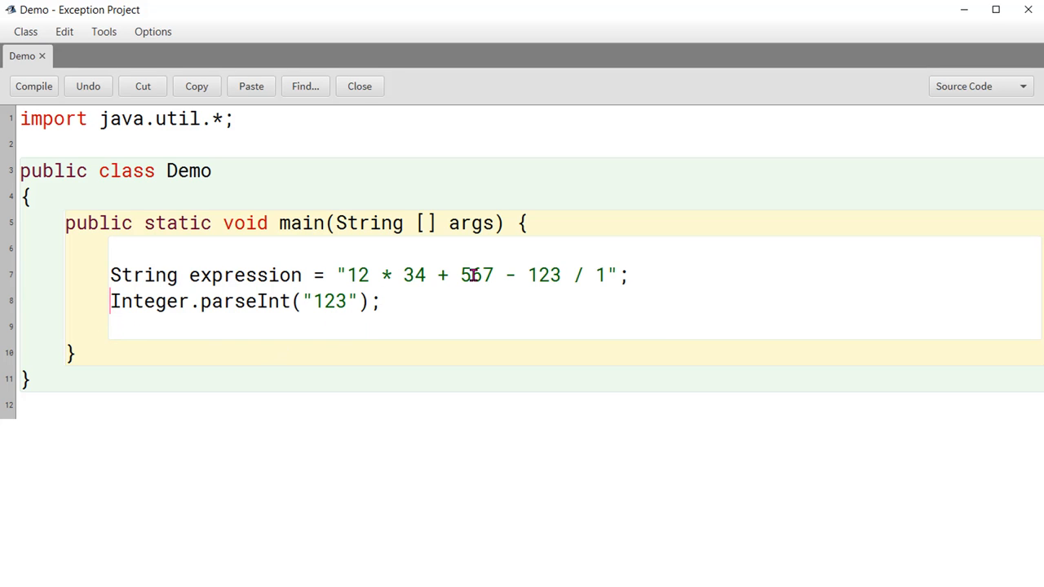
{"action": "type", "text": "int n ="}
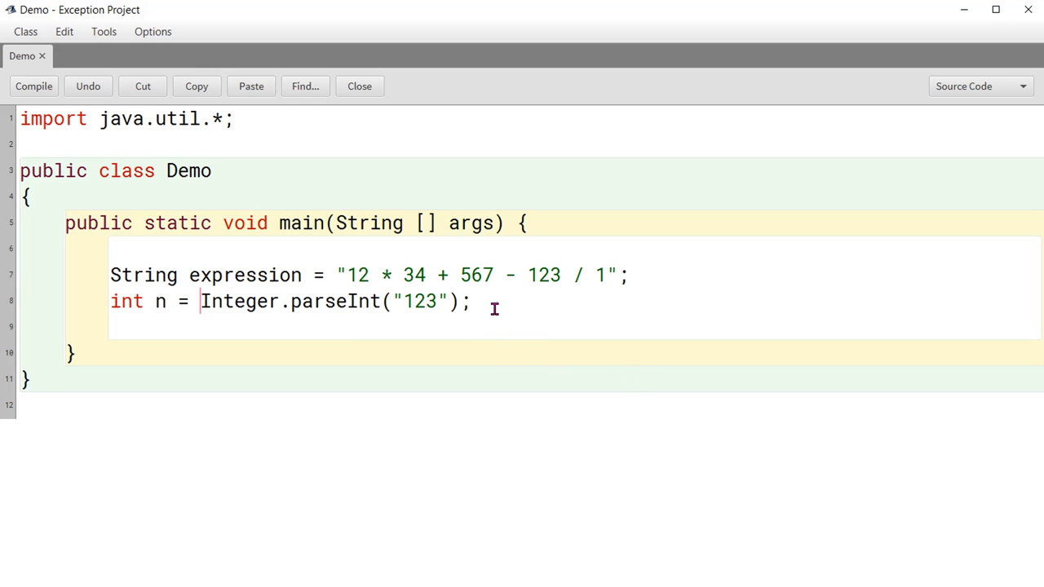
{"action": "type", "text": "System.out.println( n ) ;"}
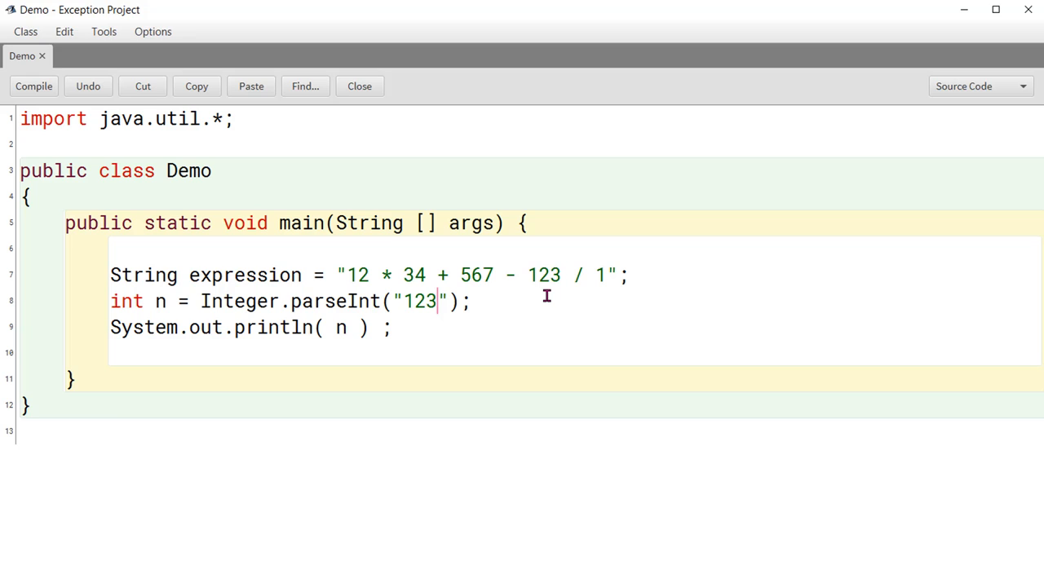
- Change the parseInt string literal to "123c" so it is non-numeric
{"action": "type", "text": "c"}
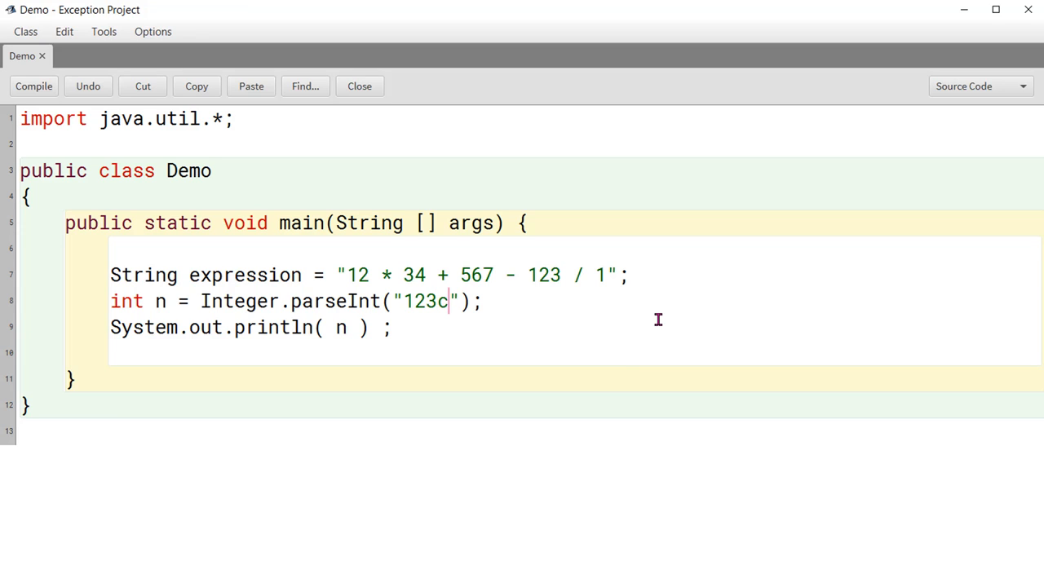
{"action": "mouse_move", "coordinate": [564, 393]}
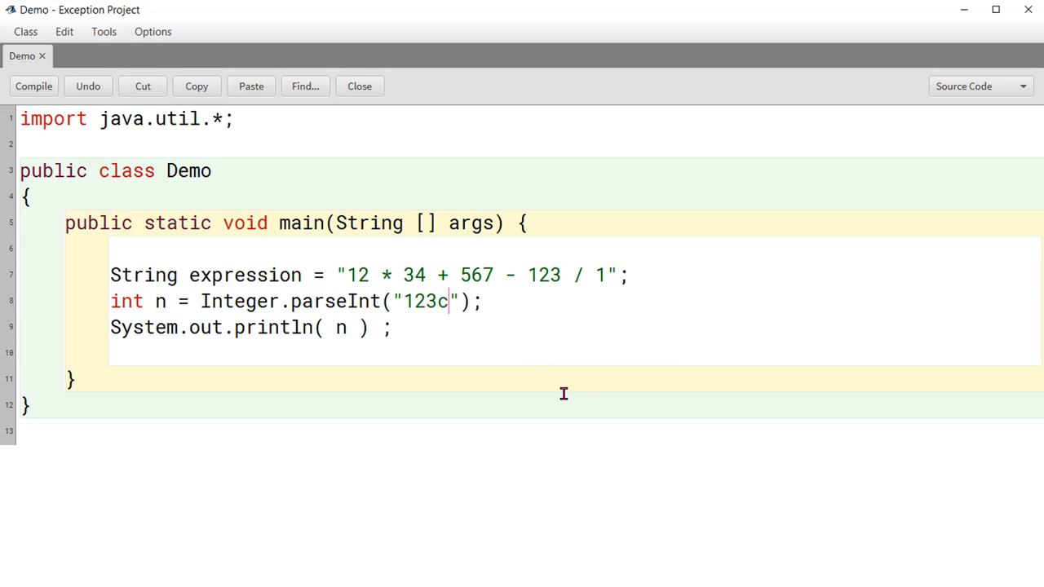
{"action": "mouse_move", "coordinate": [373, 306]}
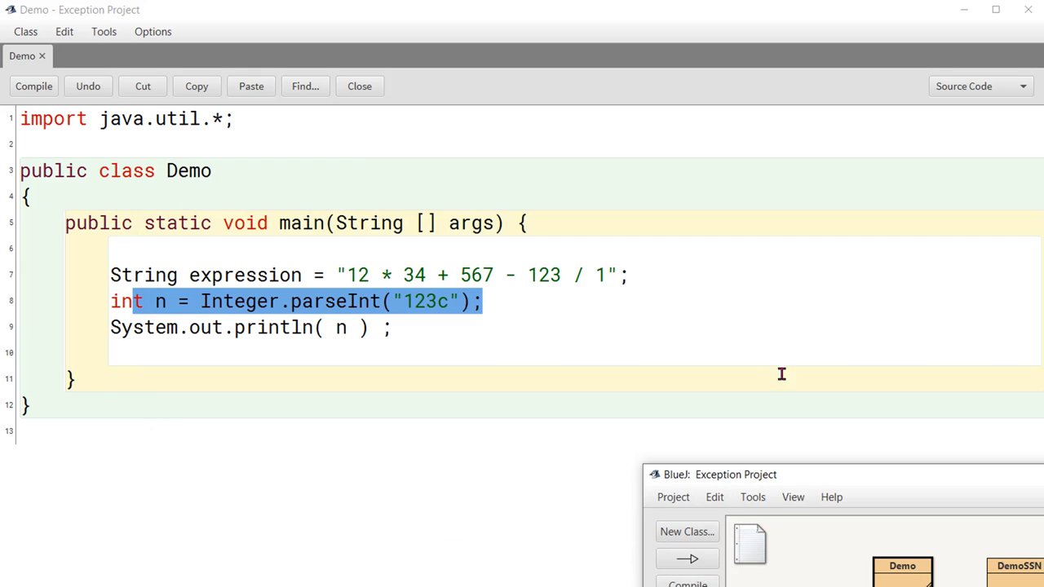
{"action": "mouse_move", "coordinate": [486, 313]}
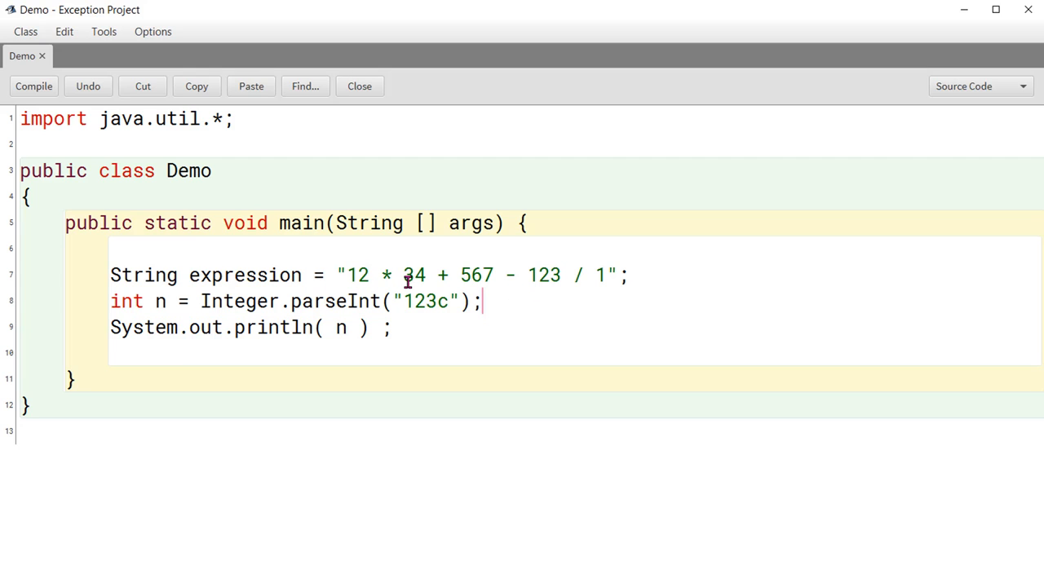
{"action": "mouse_move", "coordinate": [523, 398]}
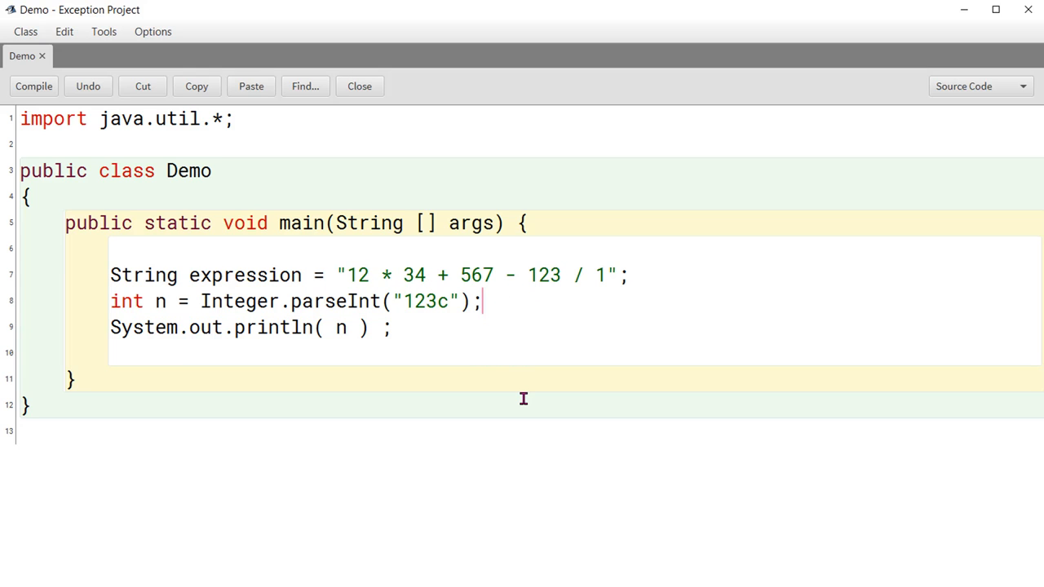
{"action": "mouse_move", "coordinate": [476, 385]}
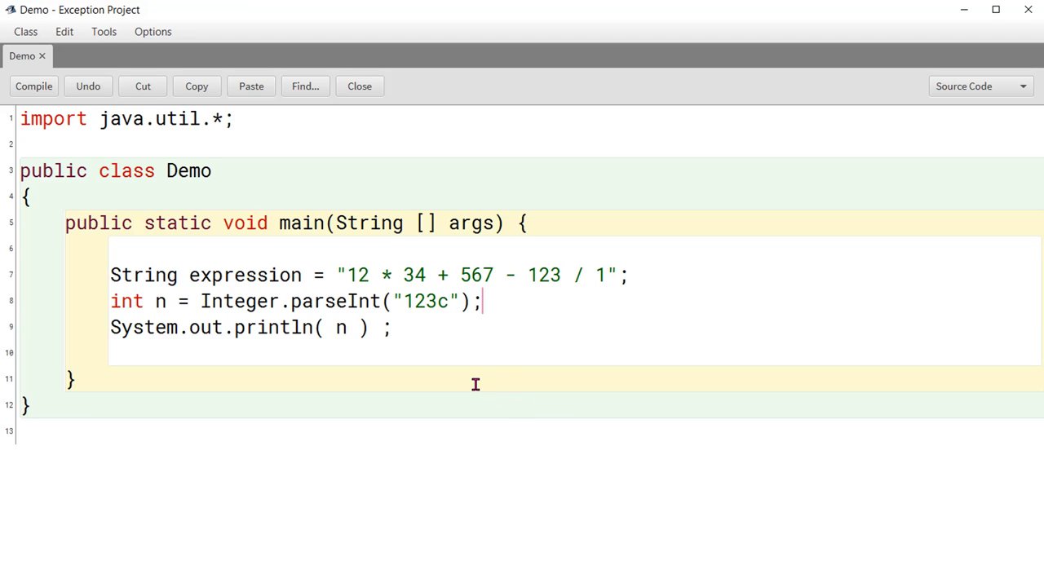
{"action": "mouse_move", "coordinate": [378, 385]}
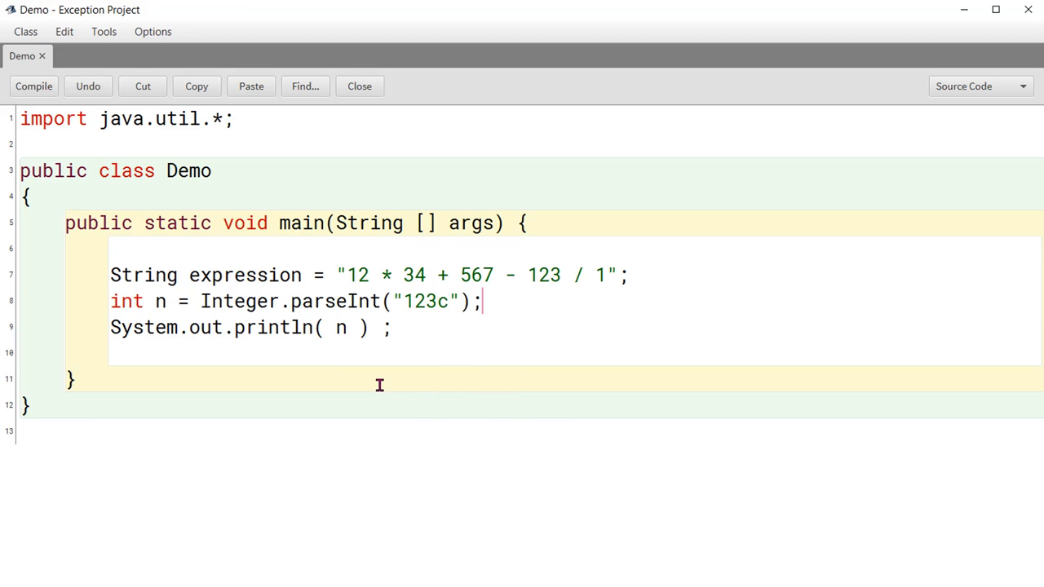
{"action": "mouse_move", "coordinate": [450, 297]}
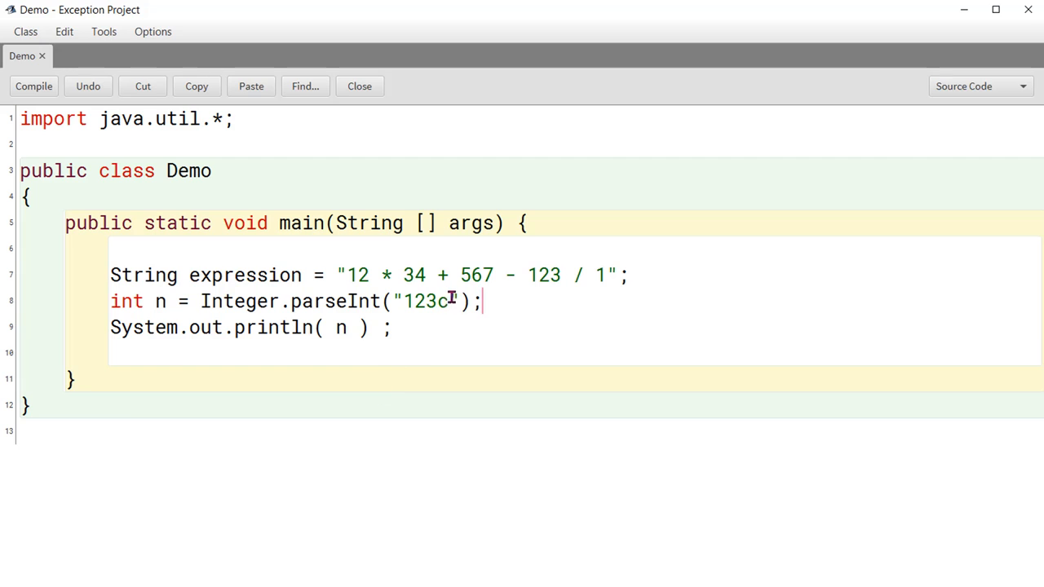
- Delete the int n declaration and println test lines from main
{"action": "left_click_drag", "start_coordinate": [111, 300], "coordinate": [391, 326]}
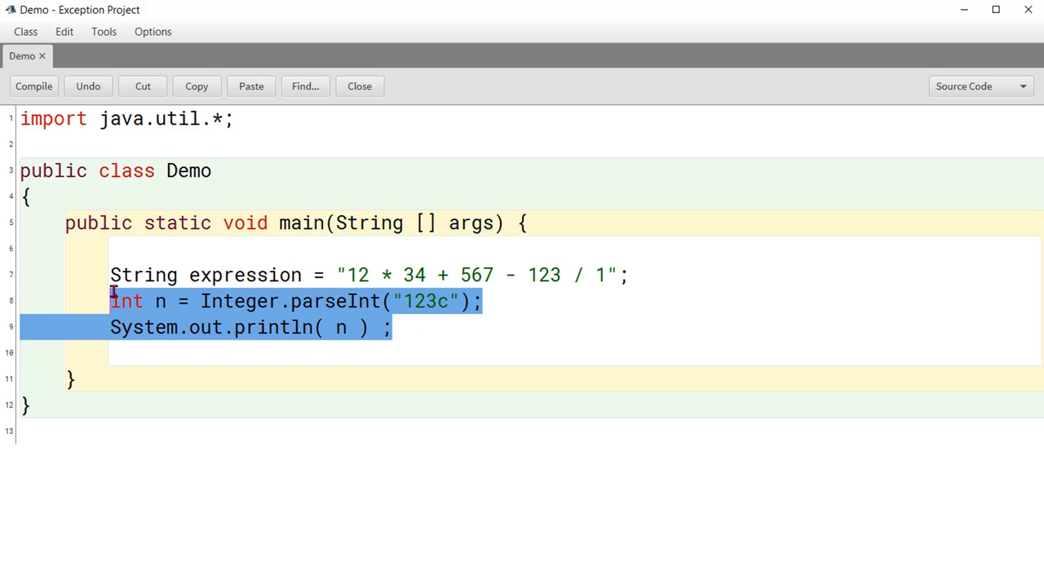
{"action": "key", "text": "Delete"}
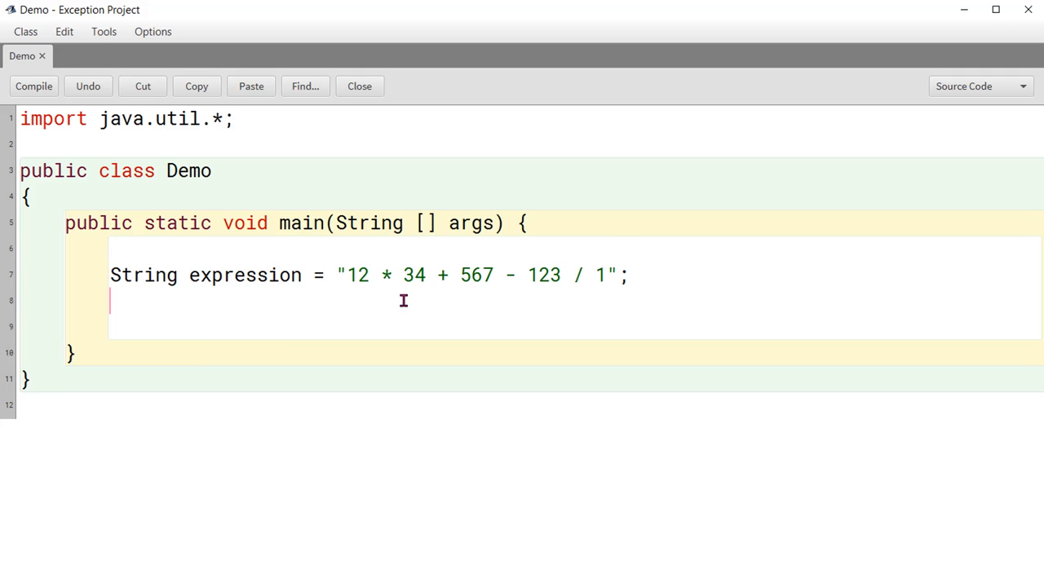
{"action": "mouse_move", "coordinate": [399, 275]}
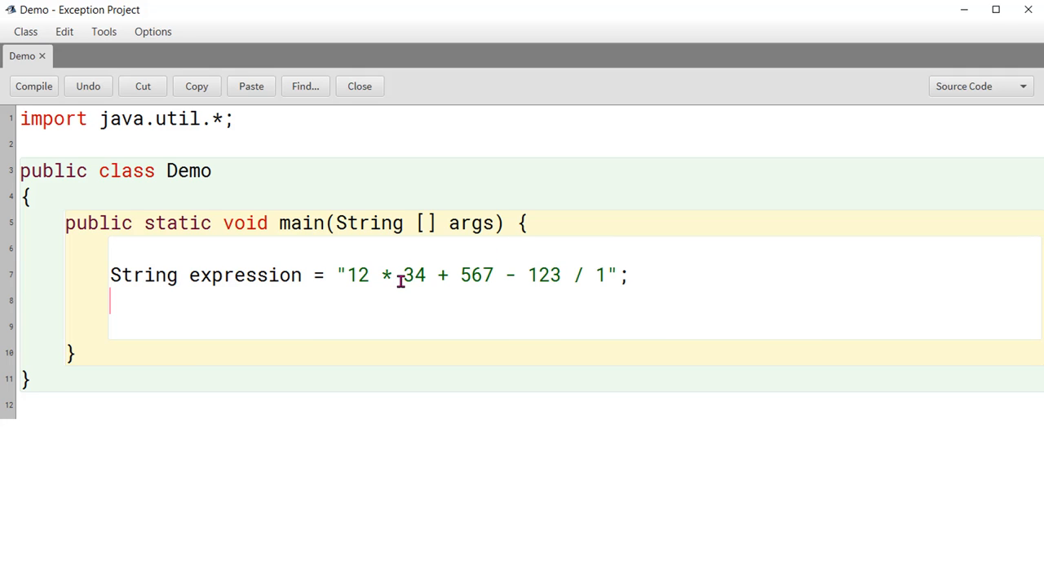
{"action": "mouse_move", "coordinate": [334, 314]}
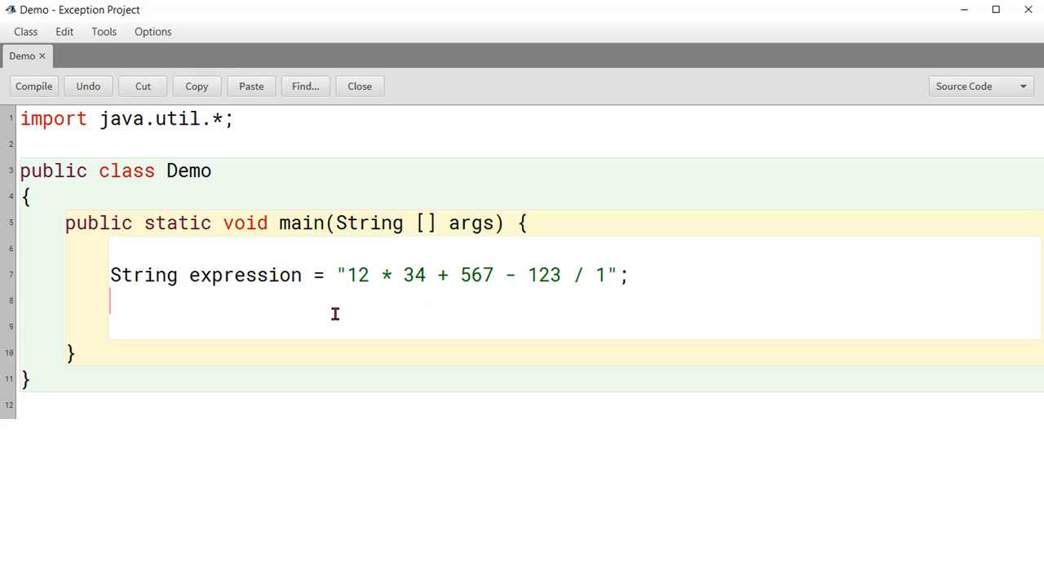
{"action": "mouse_move", "coordinate": [801, 316]}
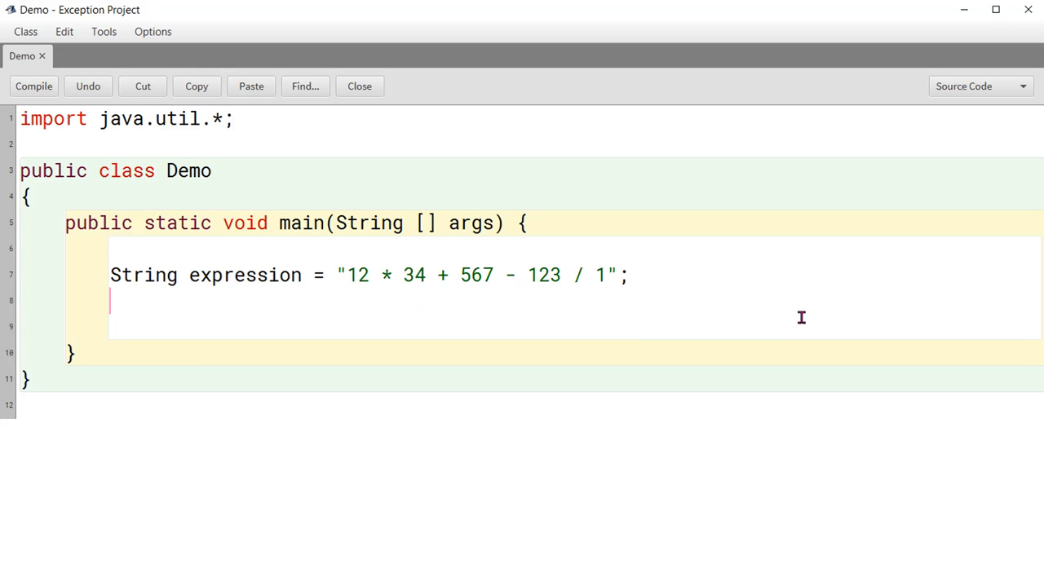
{"action": "mouse_move", "coordinate": [897, 373]}
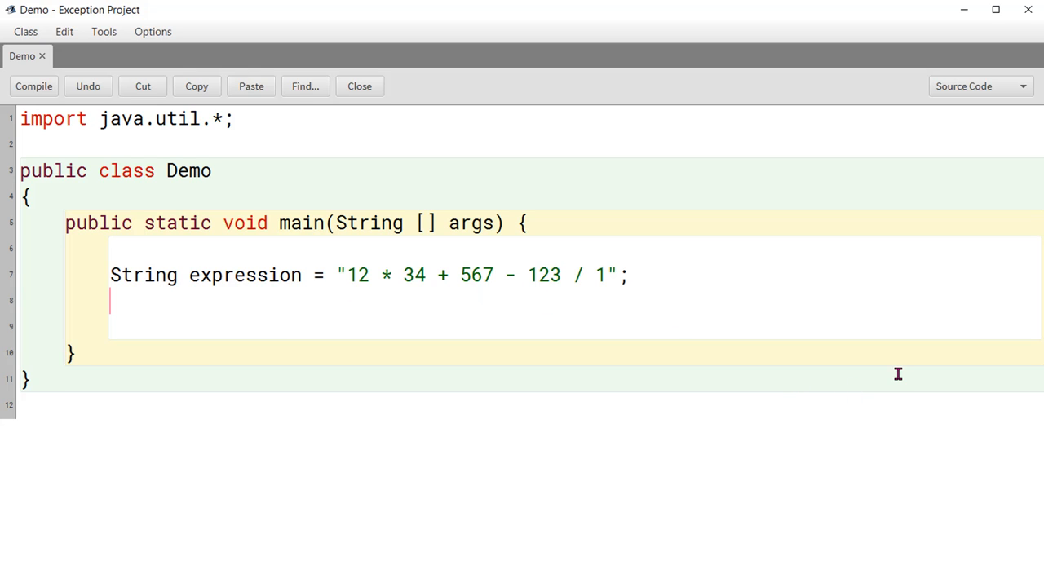
- Declare String[] tokens = expression.split(" ") and List<Integer> arguments as a new ArrayList
{"action": "type", "text": "S"}
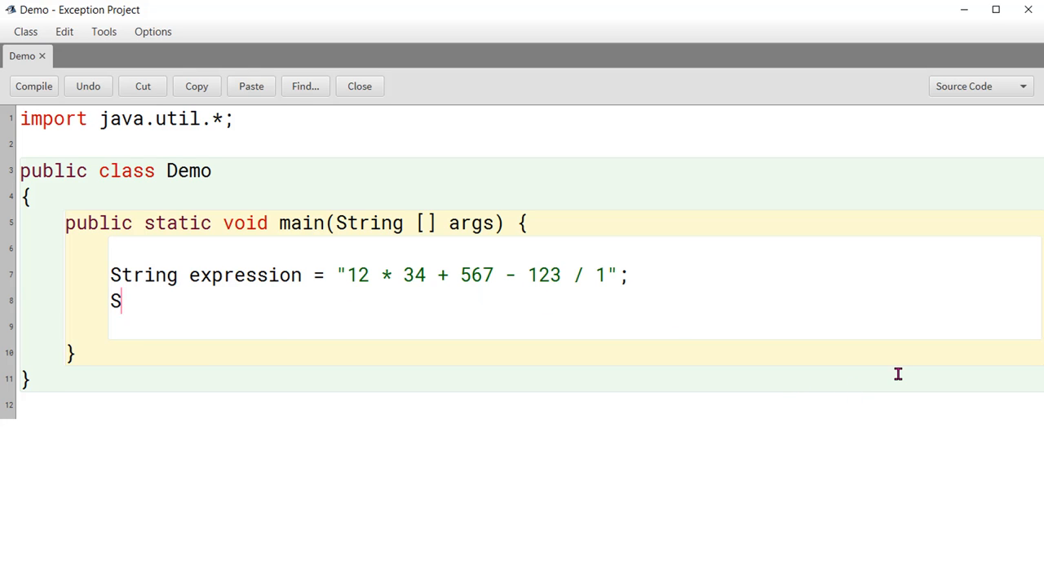
{"action": "type", "text": "tring [] token"}
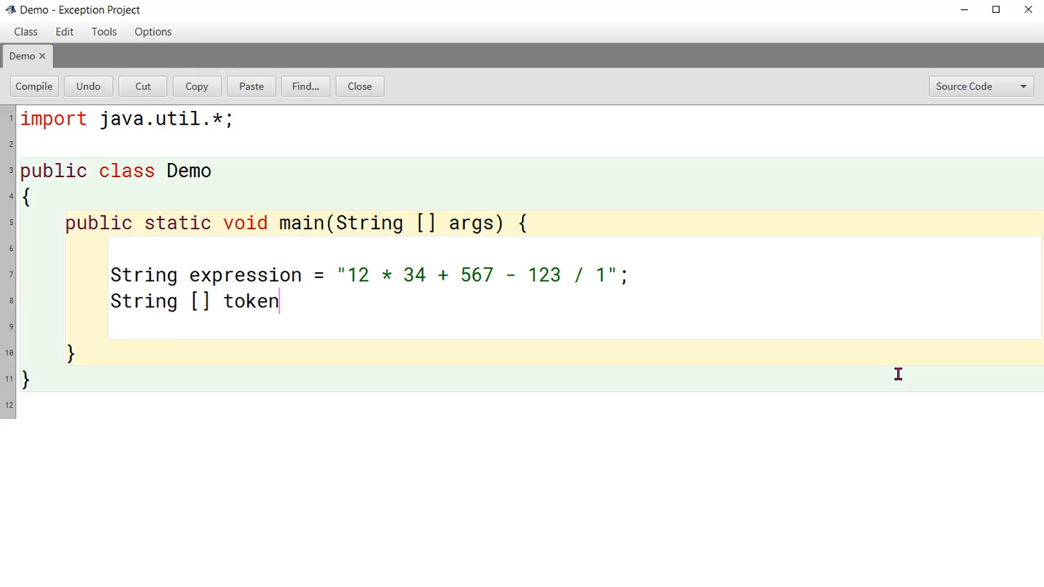
{"action": "type", "text": "s = expre"}
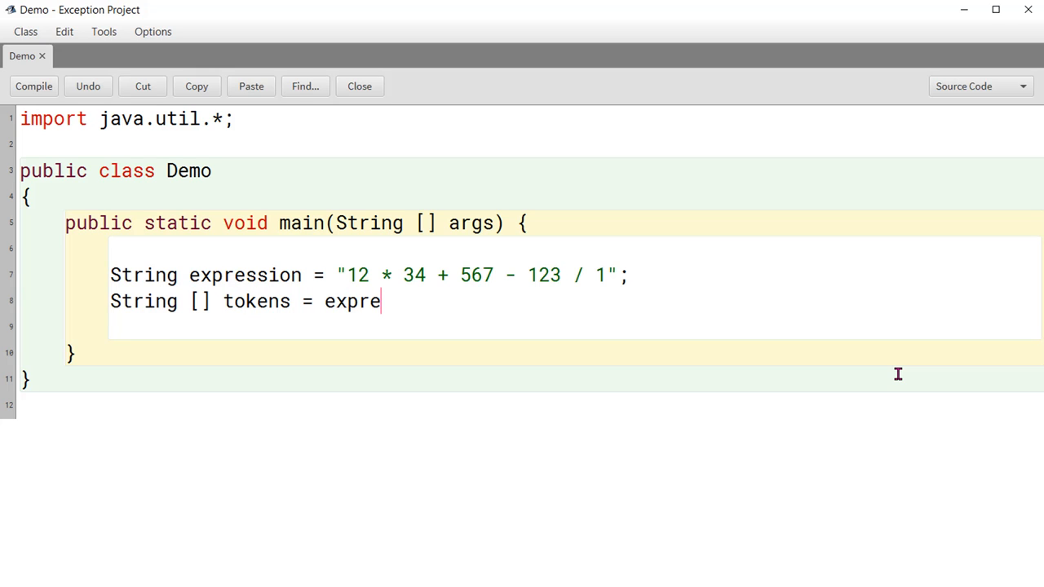
{"action": "type", "text": "ssion.split("}
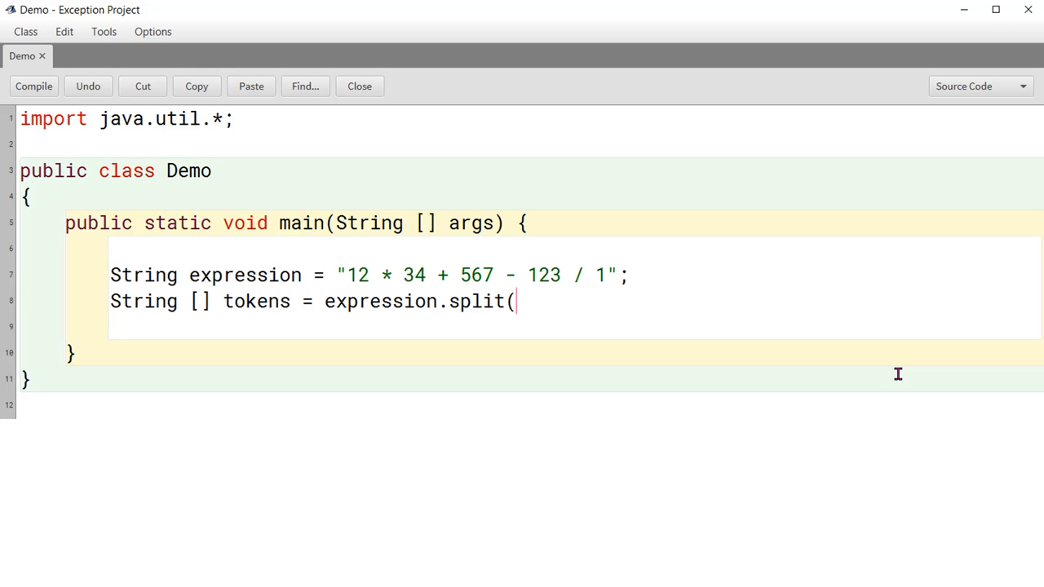
{"action": "type", "text": "\" \");"}
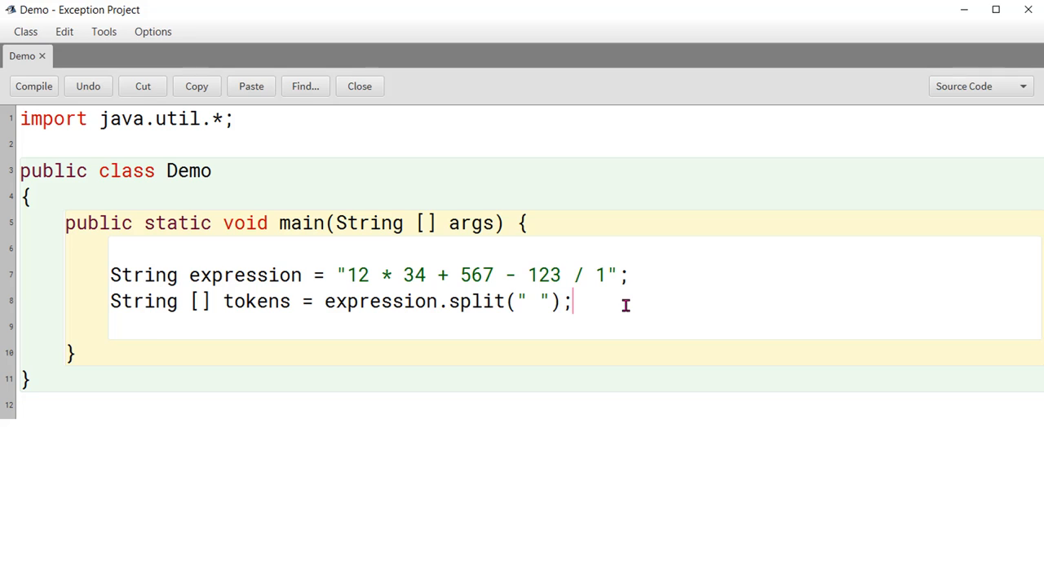
{"action": "mouse_move", "coordinate": [658, 300]}
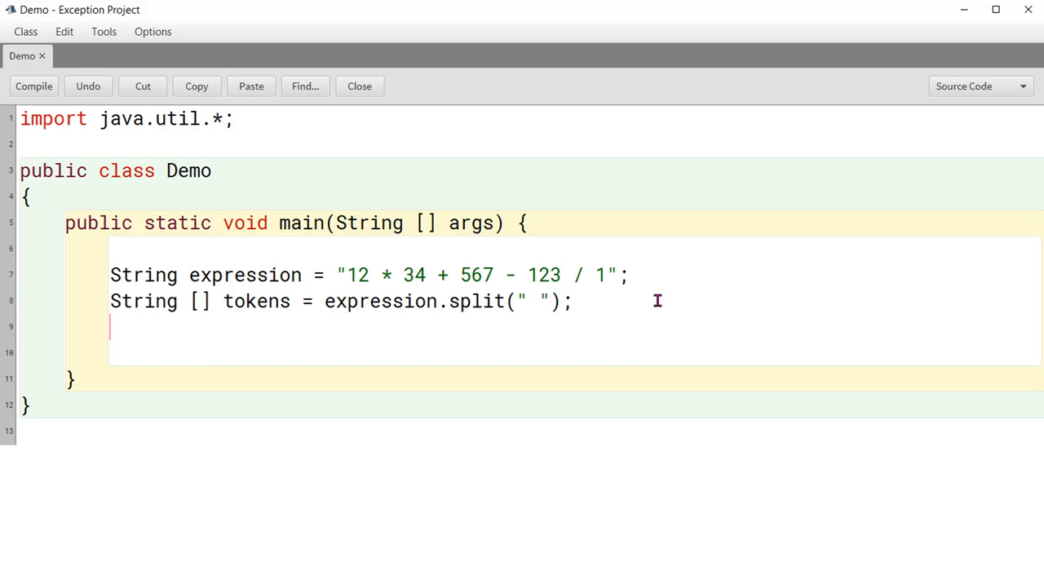
{"action": "type", "text": "List<Integer> arguments = new ArrayList<Integer>();"}
{"action": "type", "text": "List<String> operators = new ArrayList<String>();"}
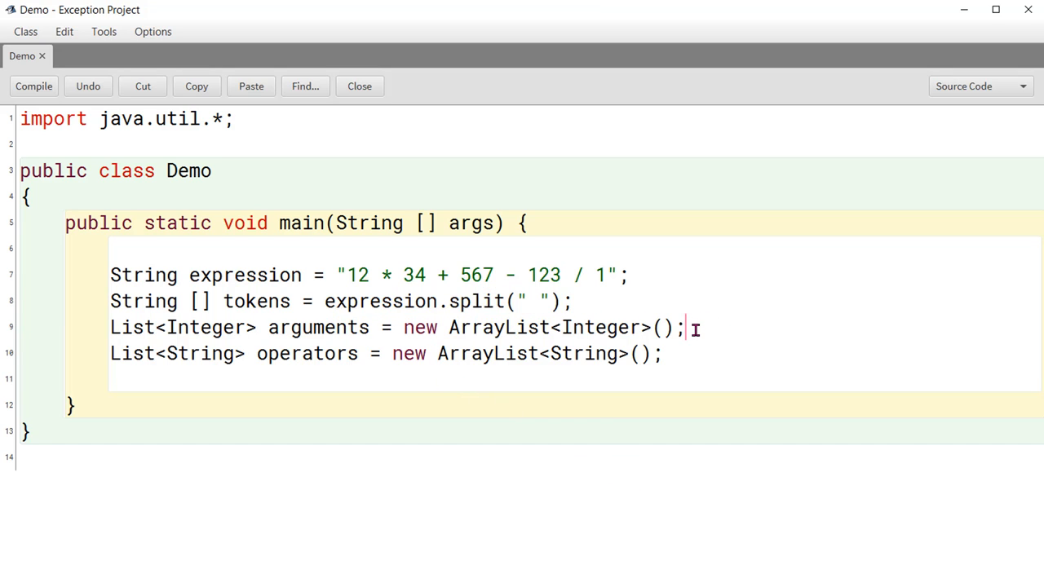
{"action": "mouse_move", "coordinate": [700, 359]}
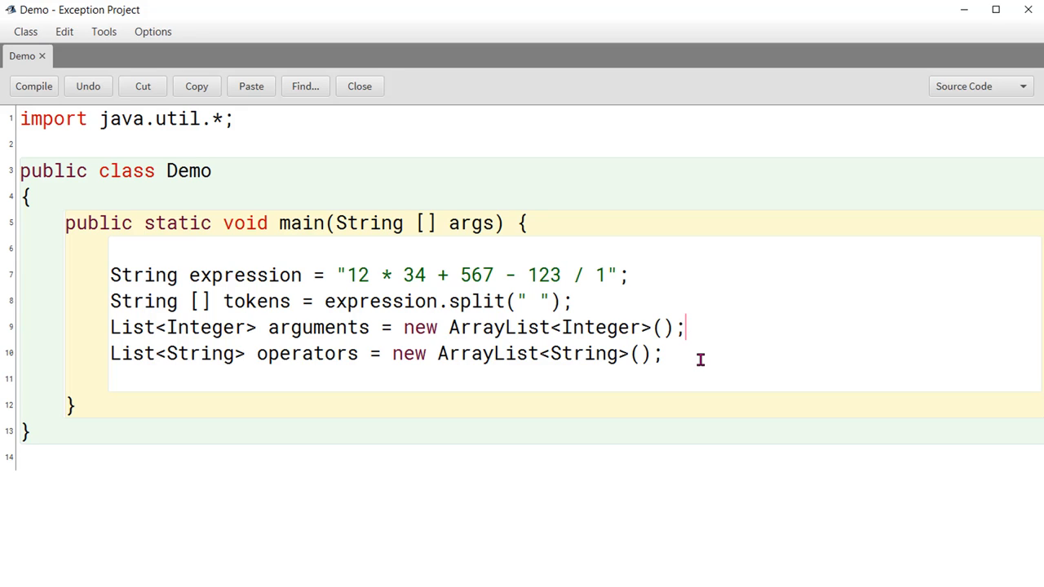
{"action": "mouse_move", "coordinate": [705, 447]}
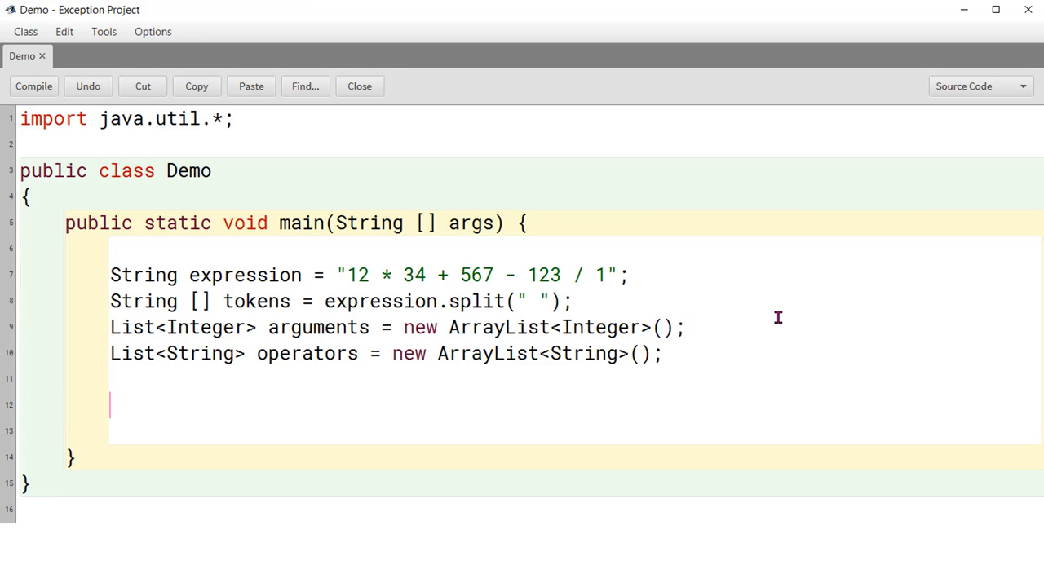
- Write a for-each over tokens whose try block parses each token and adds it to arguments
{"action": "type", "text": "for (S"}
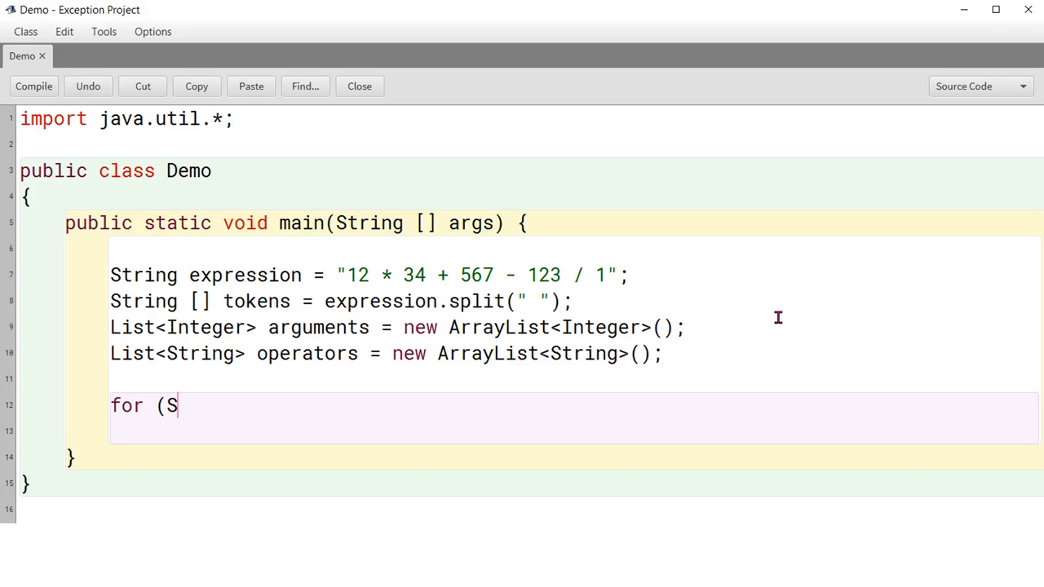
{"action": "type", "text": "tring a:"}
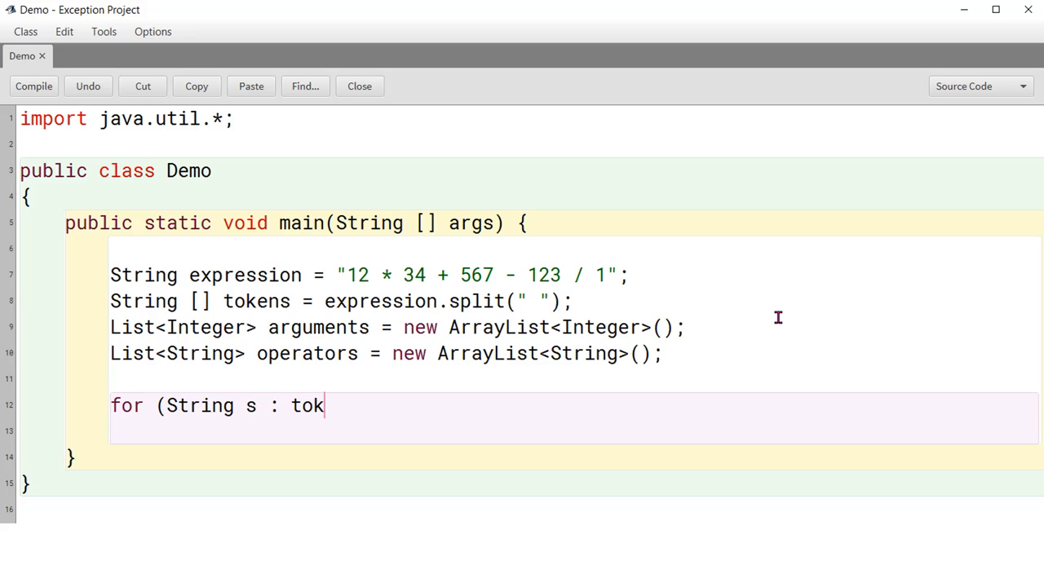
{"action": "type", "text": "ens) {"}
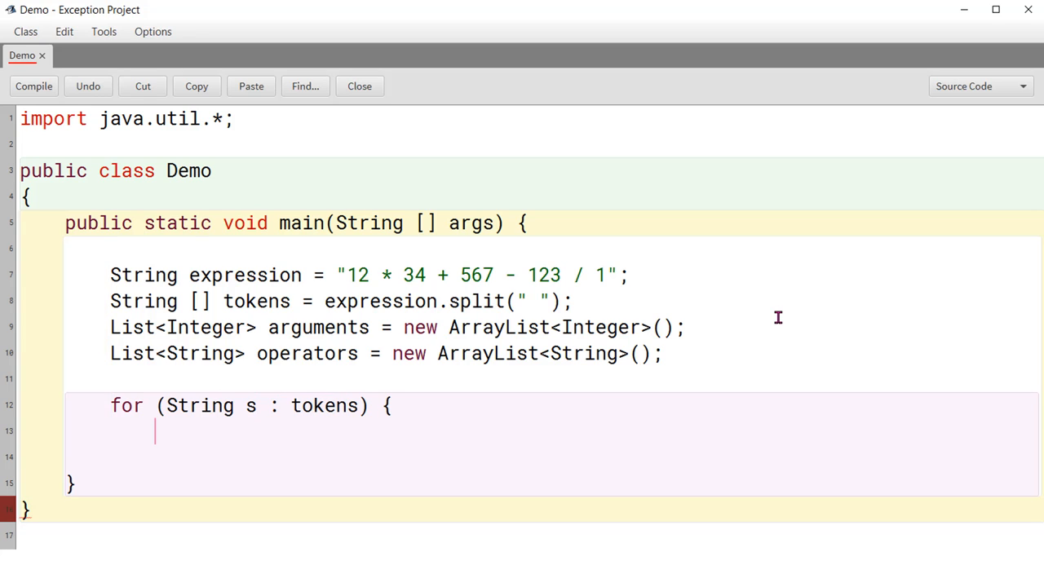
{"action": "type", "text": "try {"}
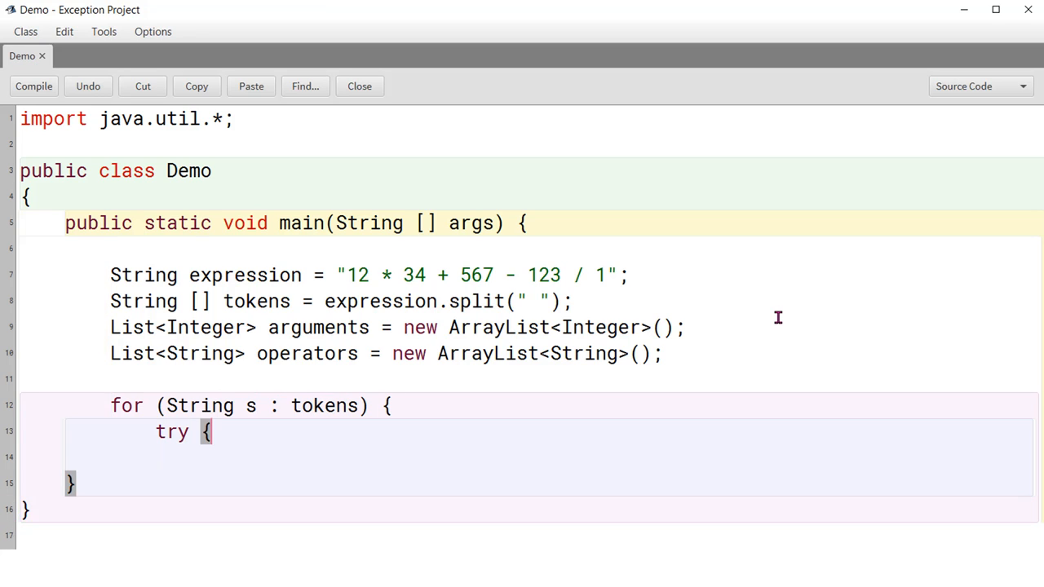
{"action": "type", "text": "Integer item = Integer.parseInt(s);"}
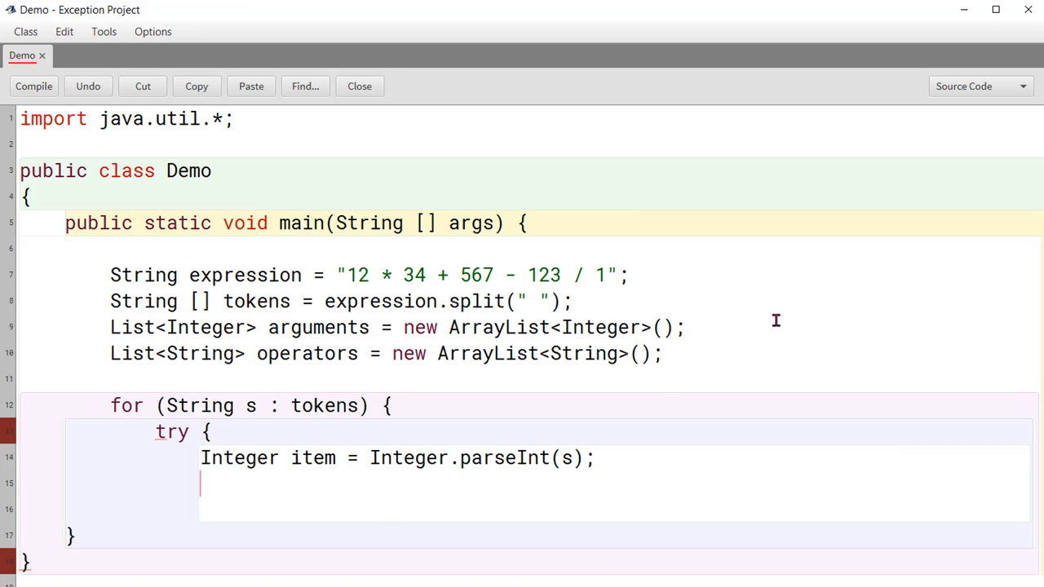
{"action": "mouse_move", "coordinate": [275, 490]}
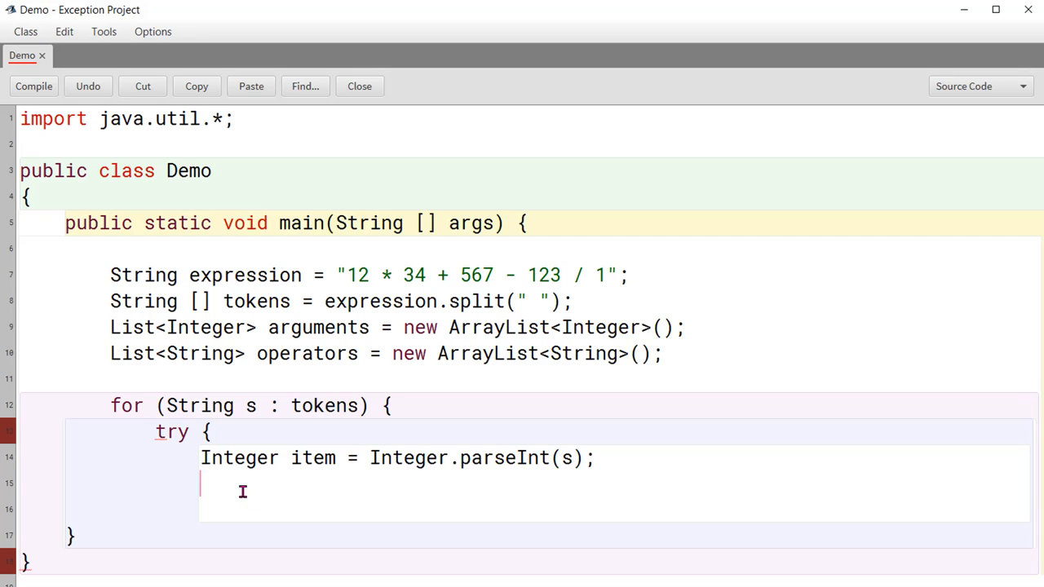
{"action": "mouse_move", "coordinate": [617, 501]}
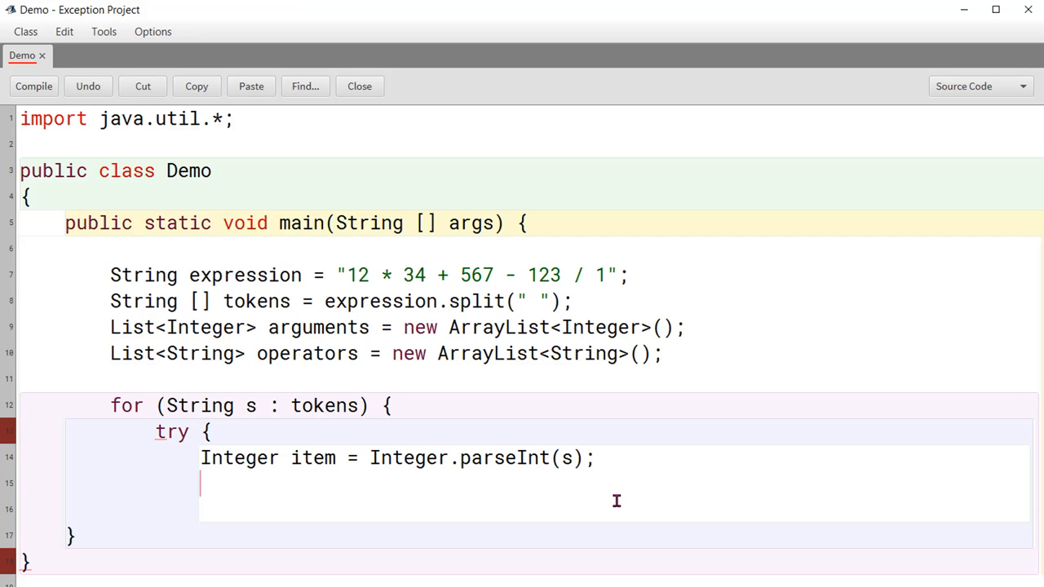
{"action": "type", "text": "argum"}
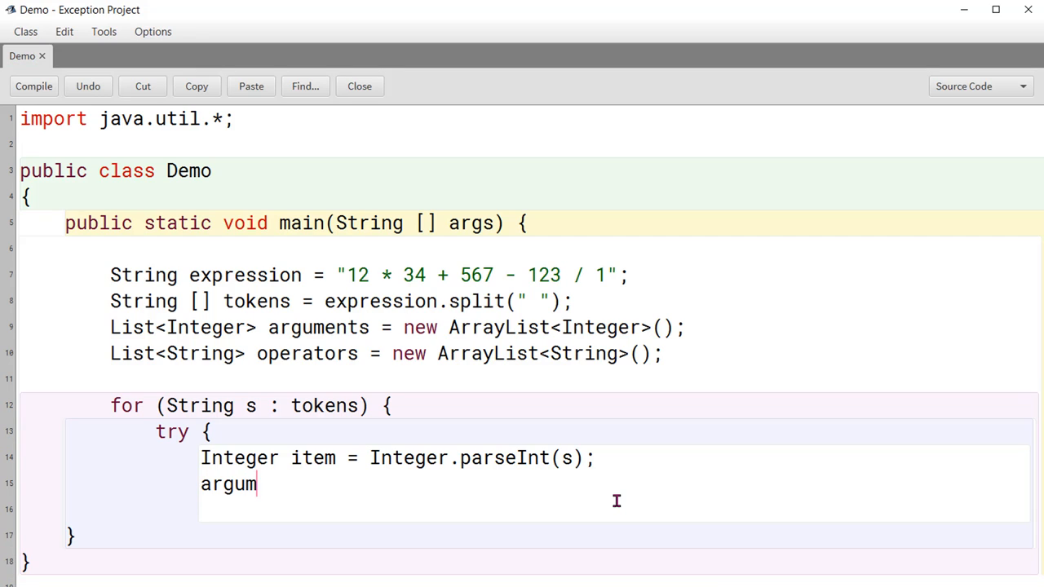
{"action": "type", "text": "ents.add(item);"}
{"action": "left_click", "coordinate": [548, 509]}
{"action": "type", "text": "}"}
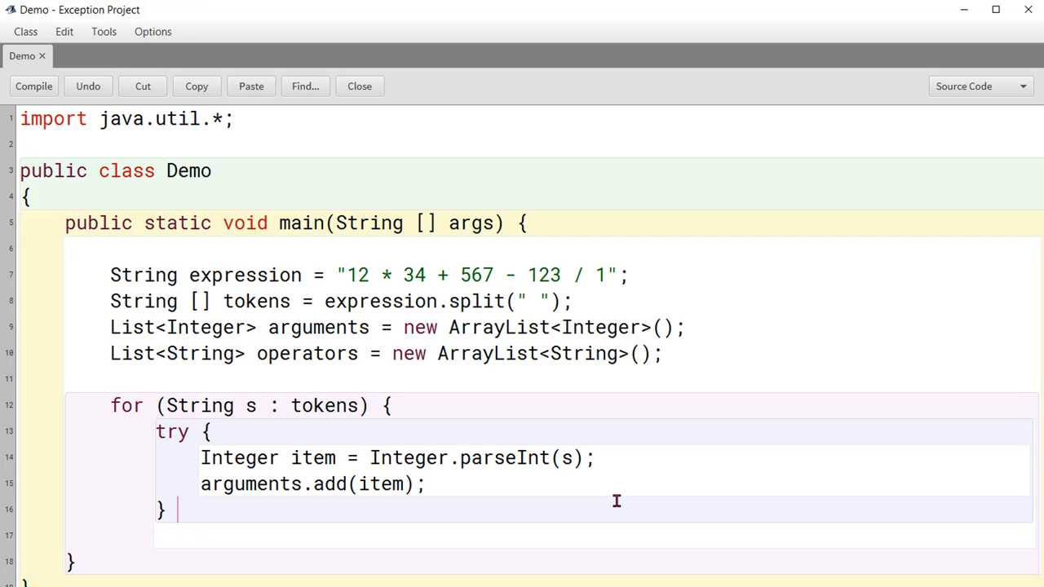
- Add catch (Exception e) that adds the failing token to operators
{"action": "type", "text": "catch"}
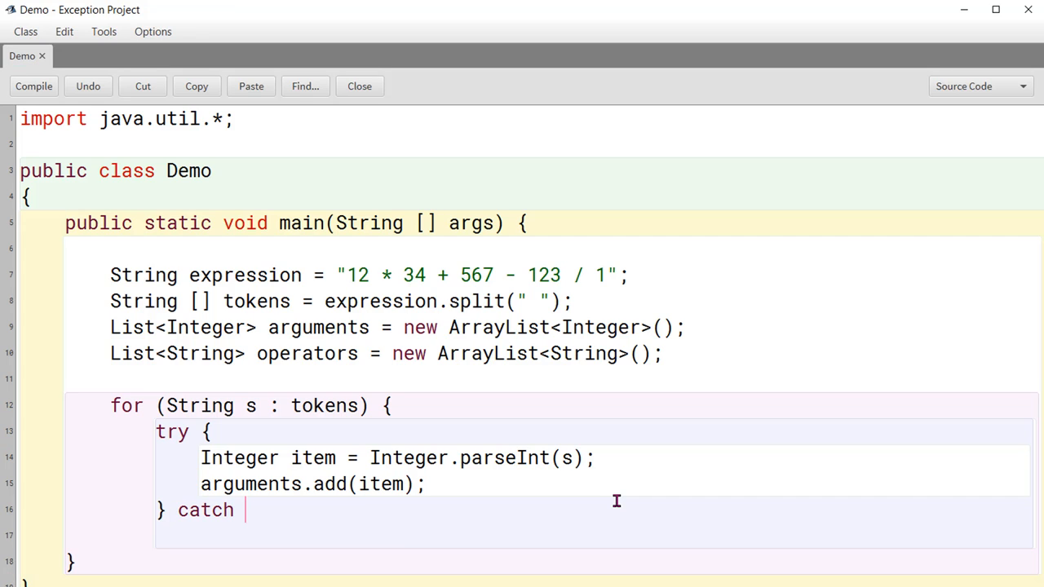
{"action": "type", "text": "(Exception"}
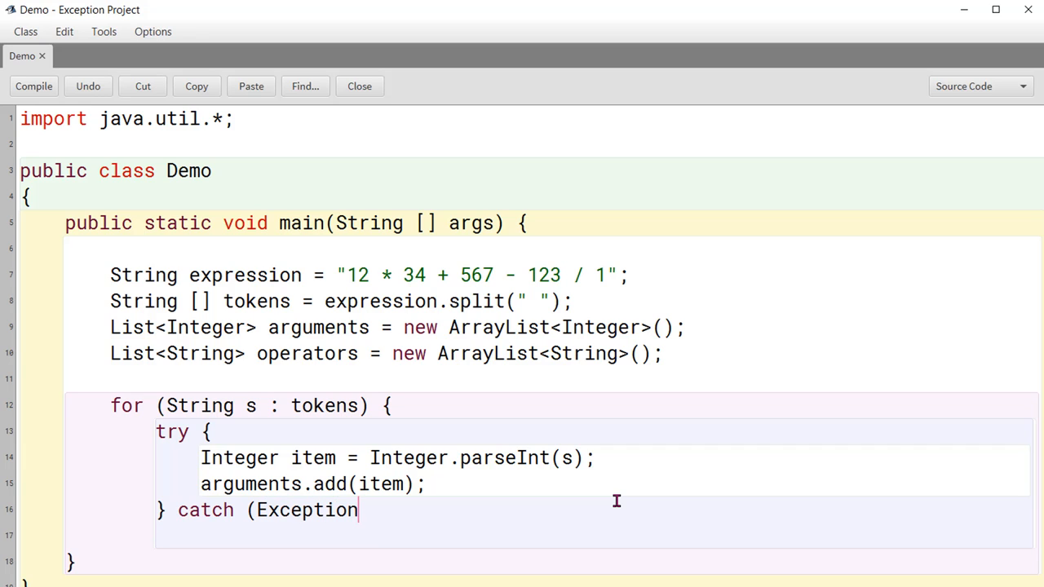
{"action": "type", "text": "e"}
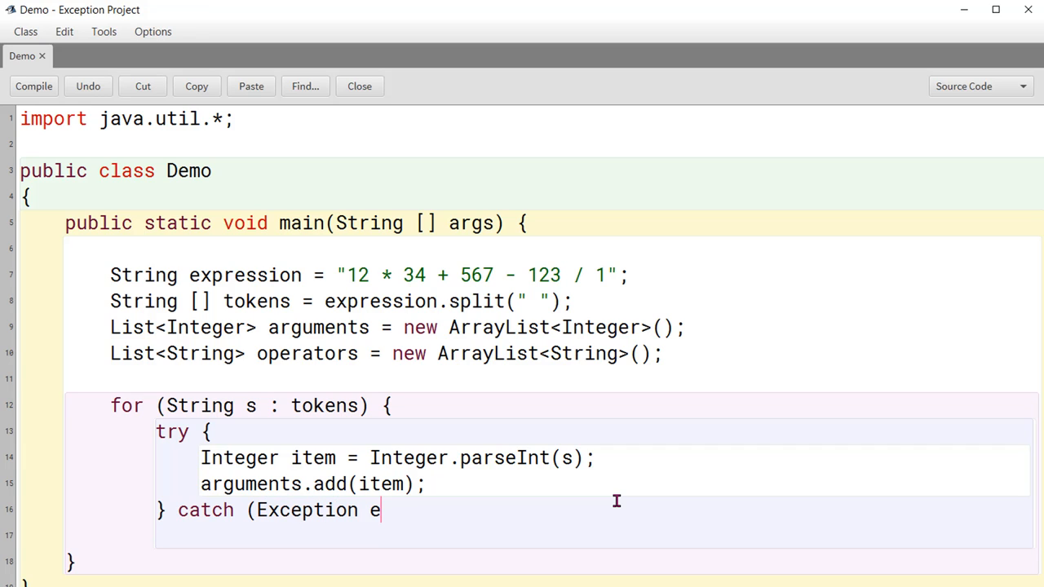
{"action": "type", "text": ") {"}
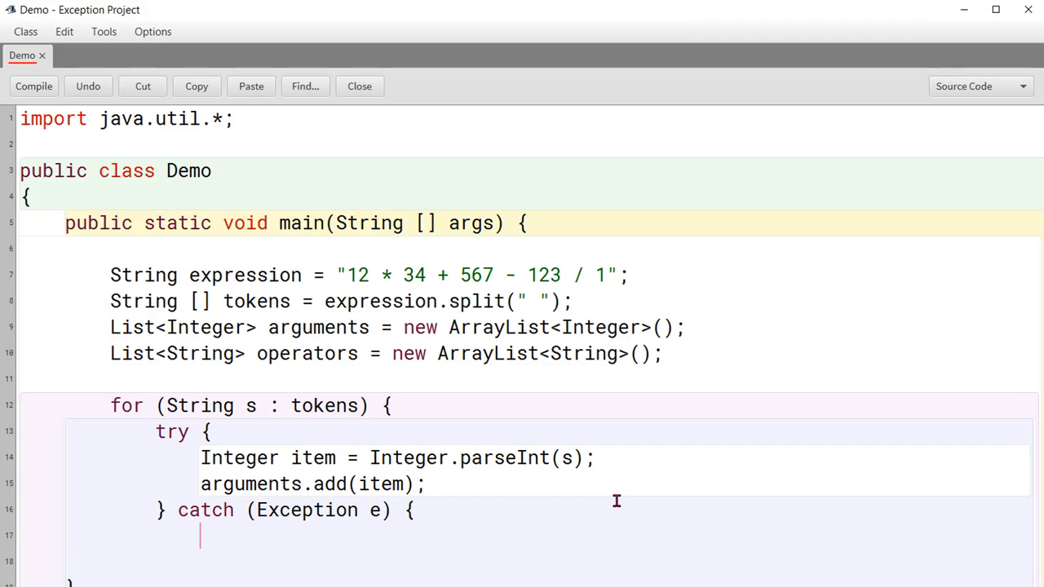
{"action": "type", "text": "oper"}
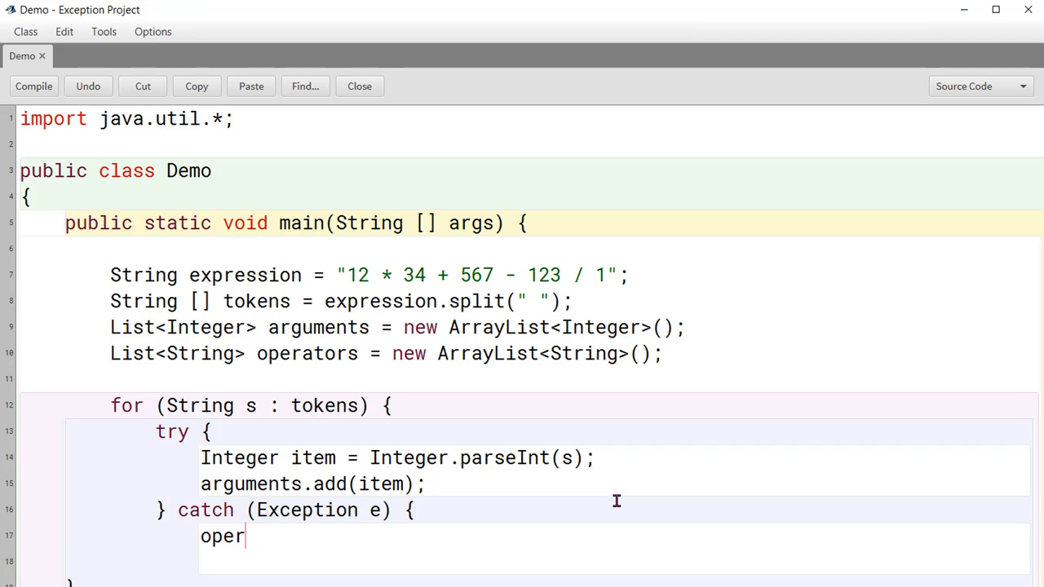
{"action": "type", "text": "ators.add("}
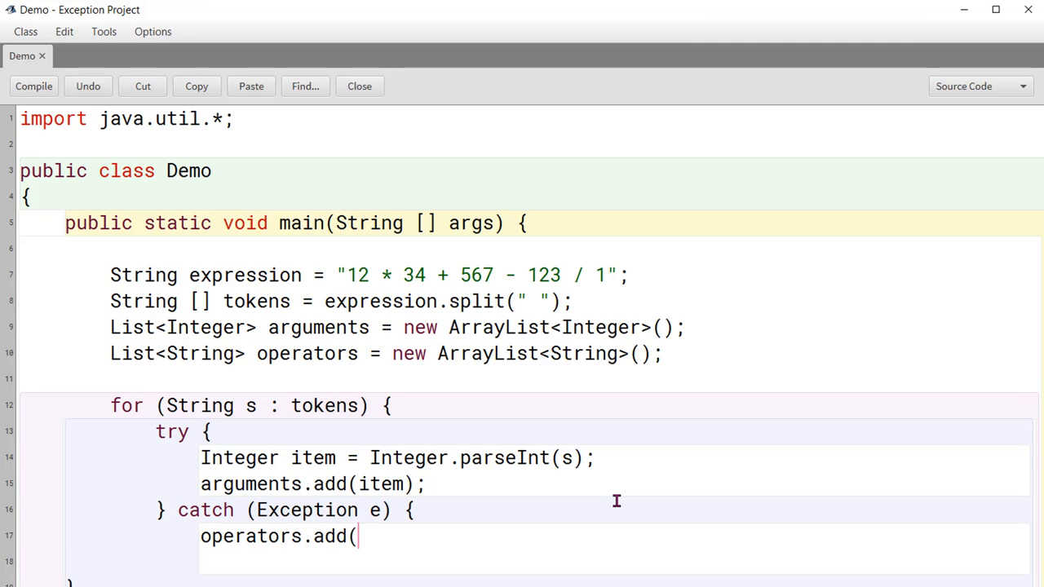
{"action": "type", "text": "s);"}
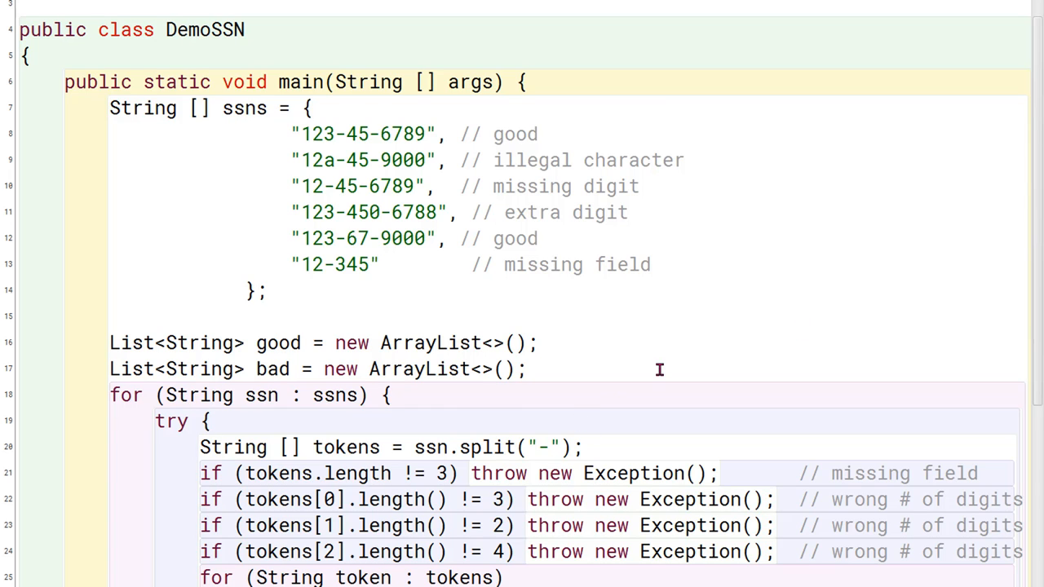
{"action": "mouse_move", "coordinate": [438, 323]}
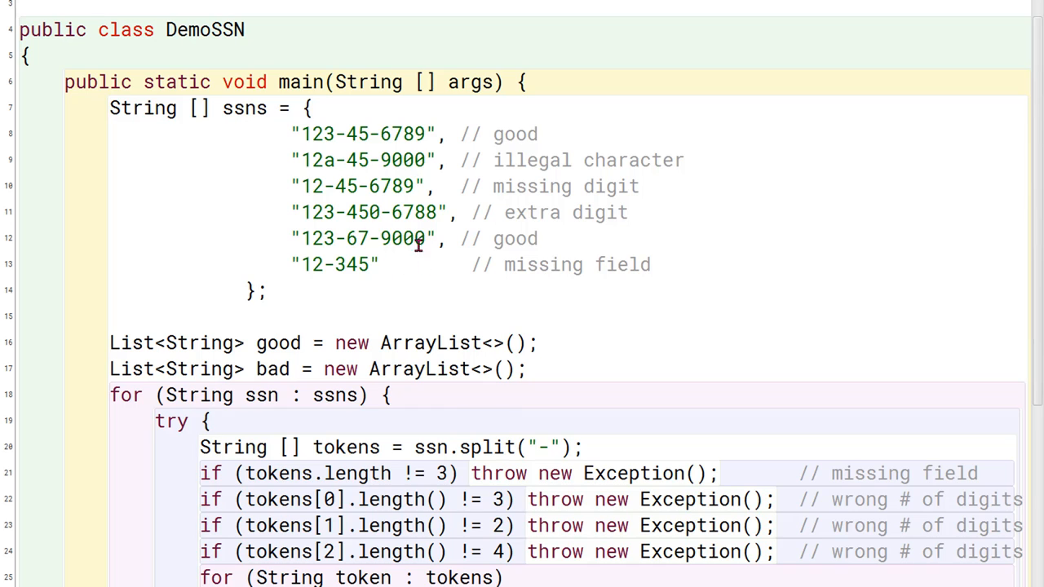
{"action": "mouse_move", "coordinate": [418, 278]}
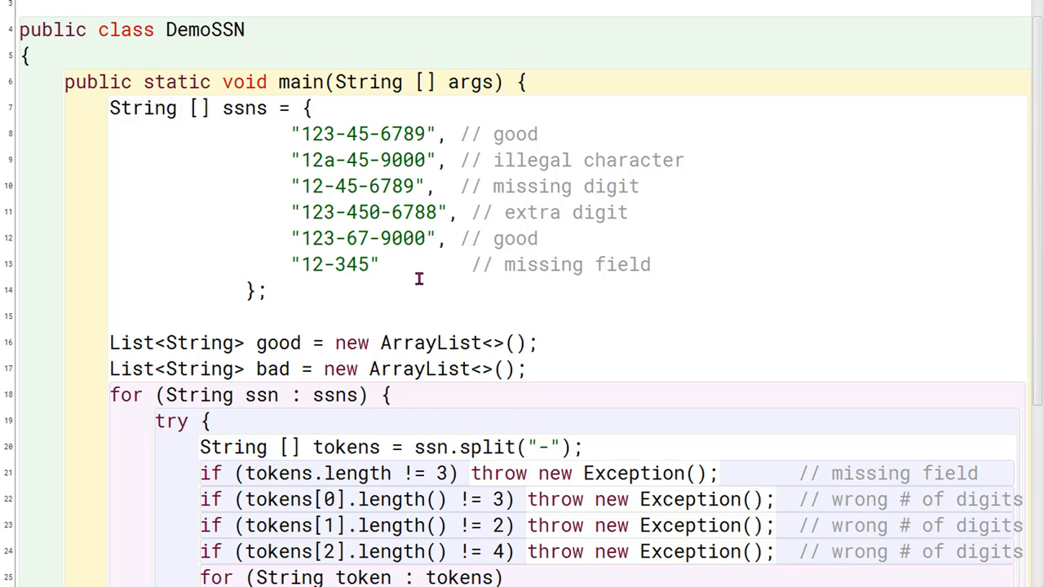
{"action": "mouse_move", "coordinate": [924, 104]}
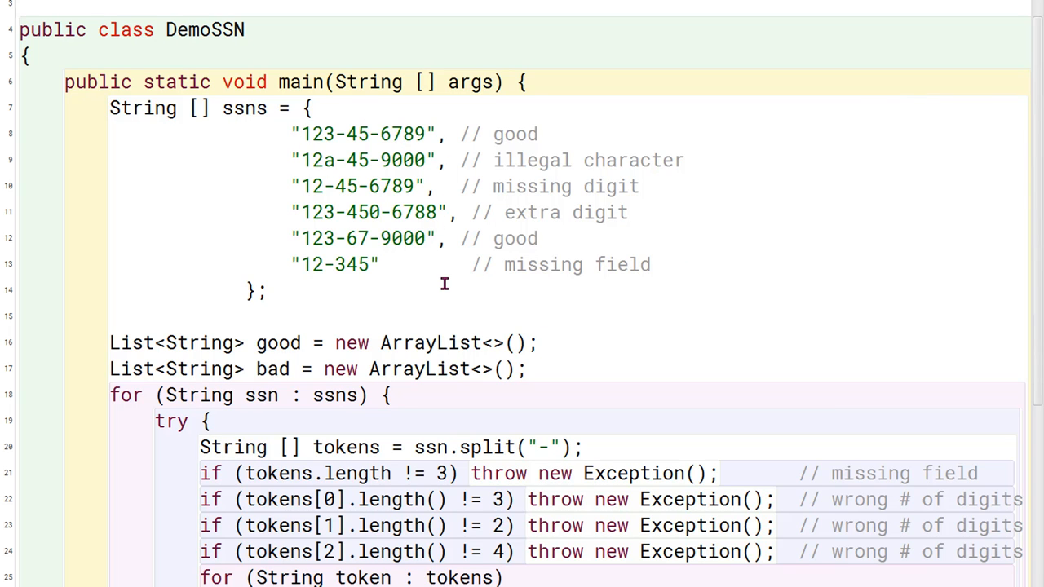
{"action": "mouse_move", "coordinate": [520, 243]}
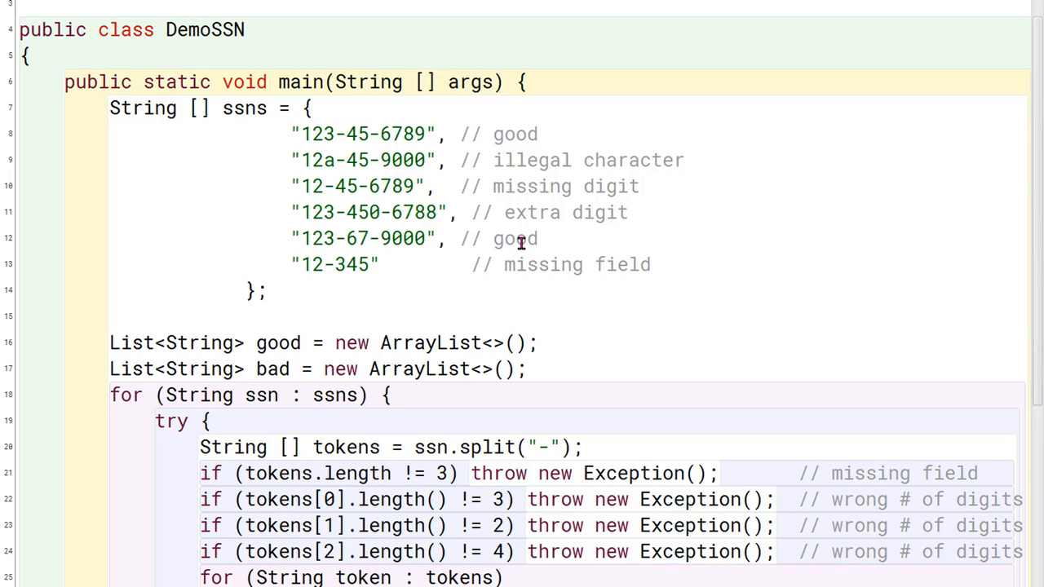
{"action": "left_click", "coordinate": [302, 134]}
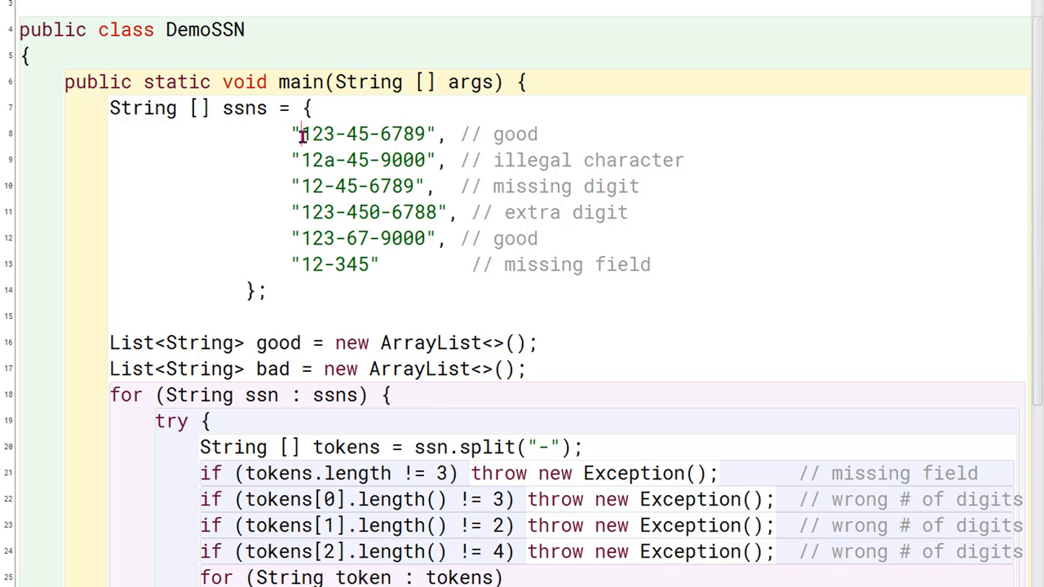
{"action": "double_click", "coordinate": [362, 133]}
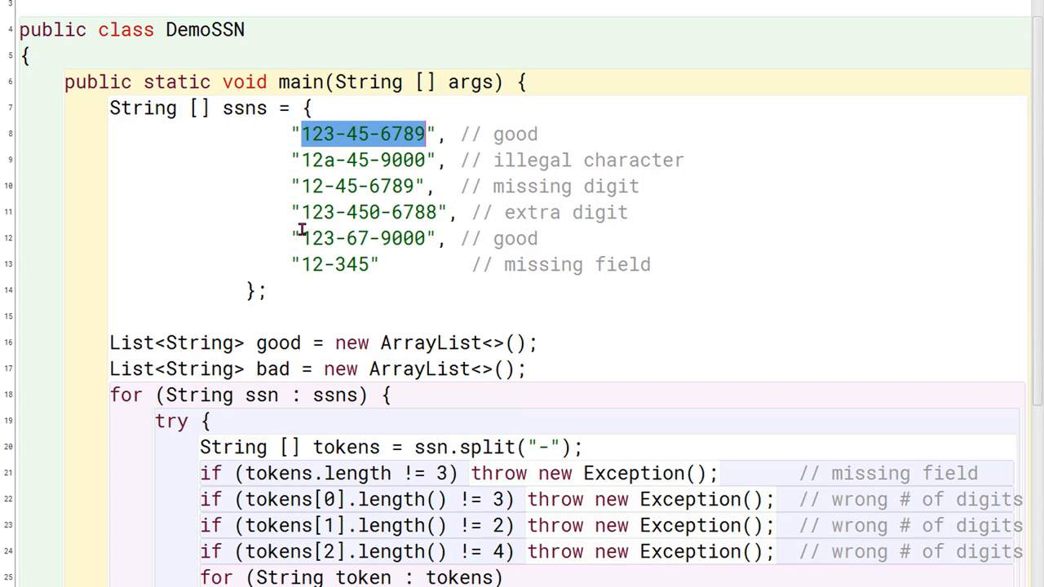
{"action": "left_click", "coordinate": [447, 238]}
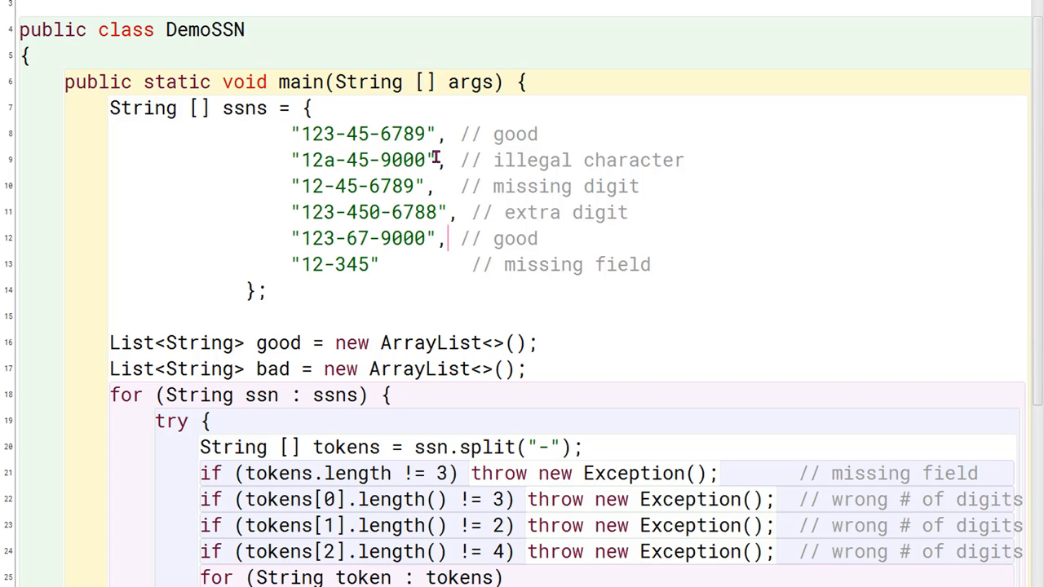
{"action": "mouse_move", "coordinate": [428, 186]}
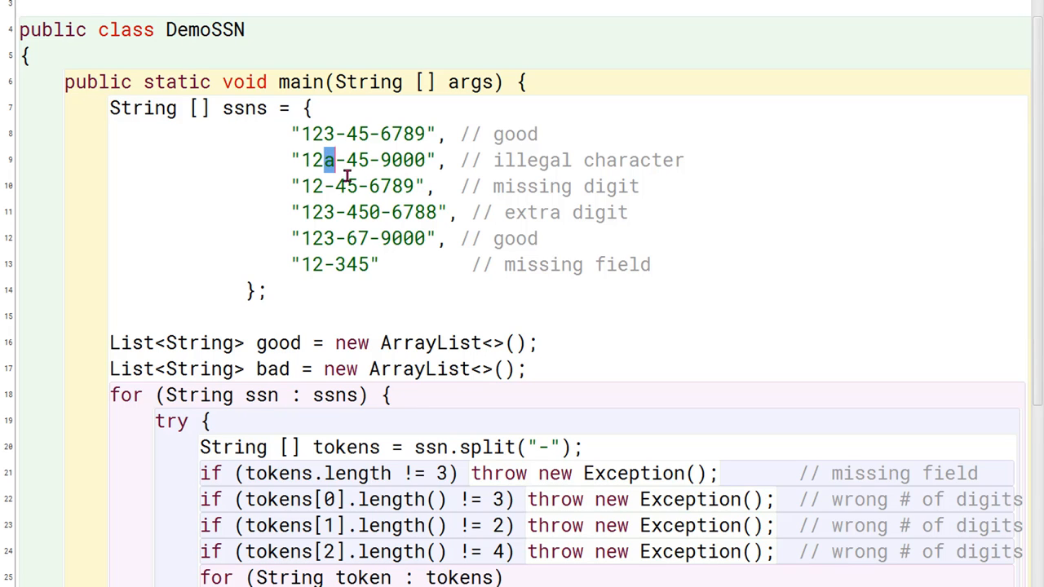
{"action": "left_click", "coordinate": [346, 186]}
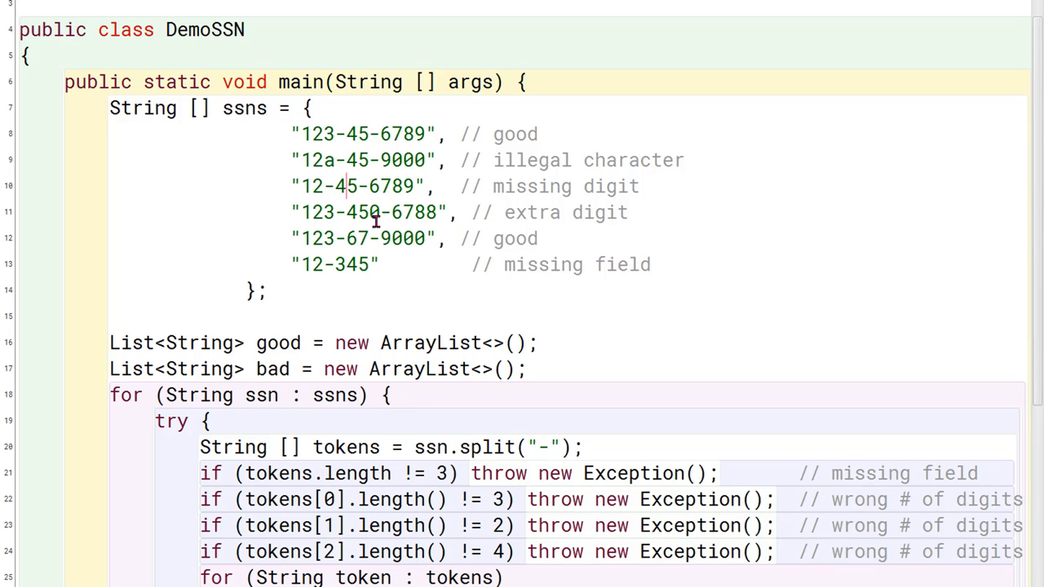
{"action": "double_click", "coordinate": [314, 186]}
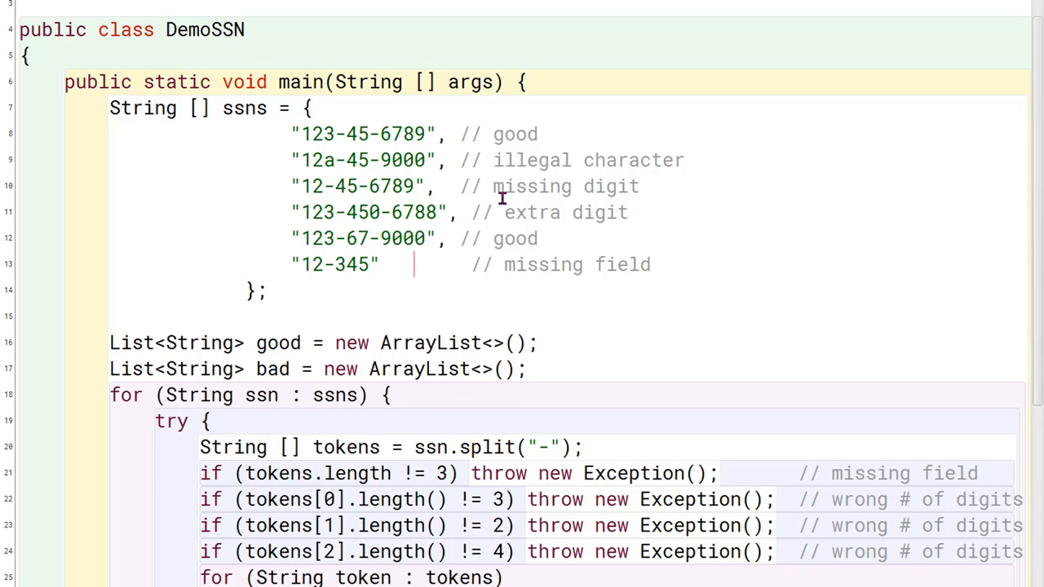
{"action": "mouse_move", "coordinate": [561, 238]}
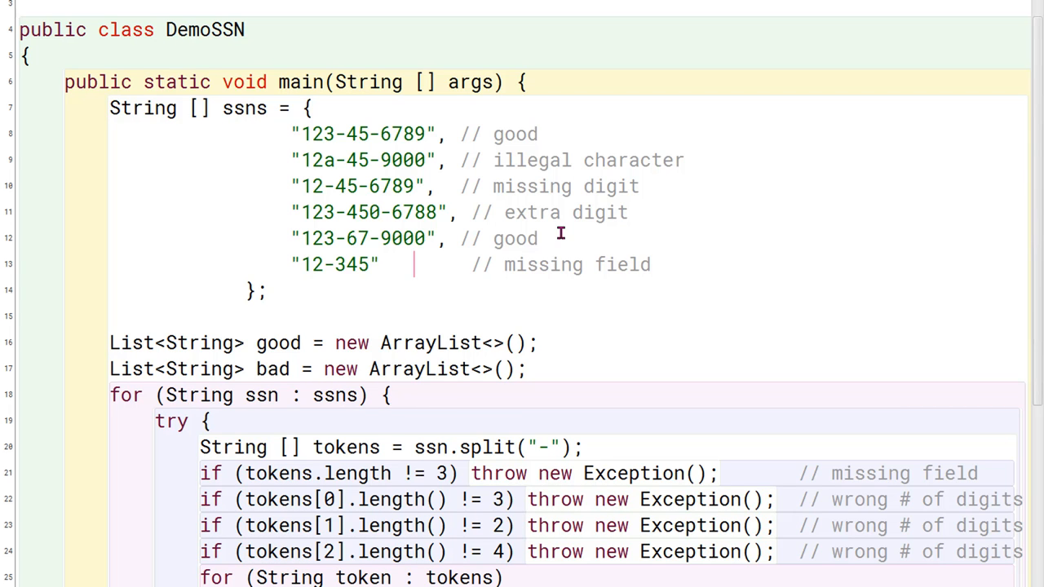
{"action": "scroll", "scroll_direction": "down", "scroll_amount": 3}
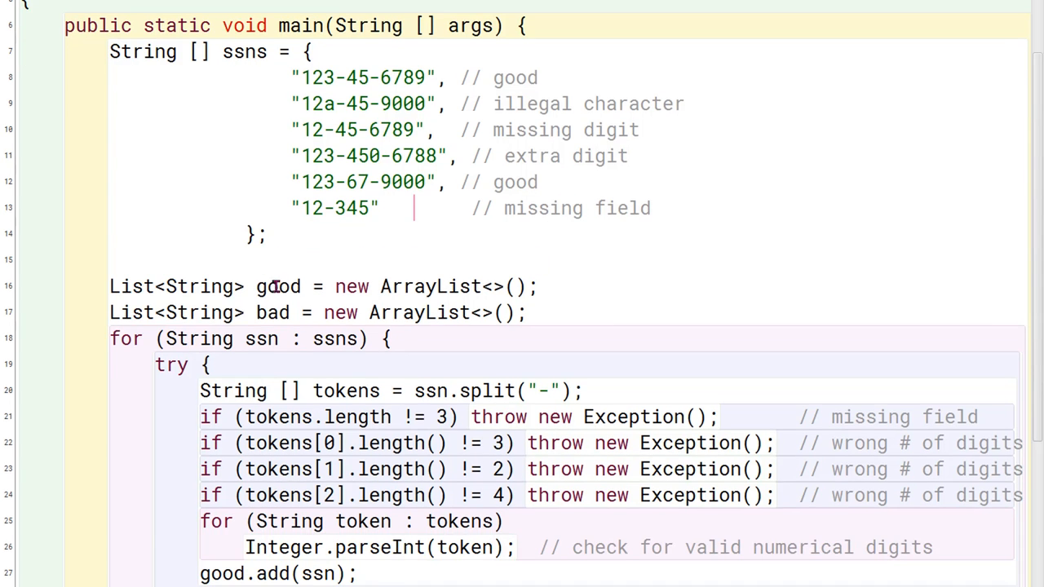
{"action": "scroll", "scroll_direction": "down", "scroll_amount": 3}
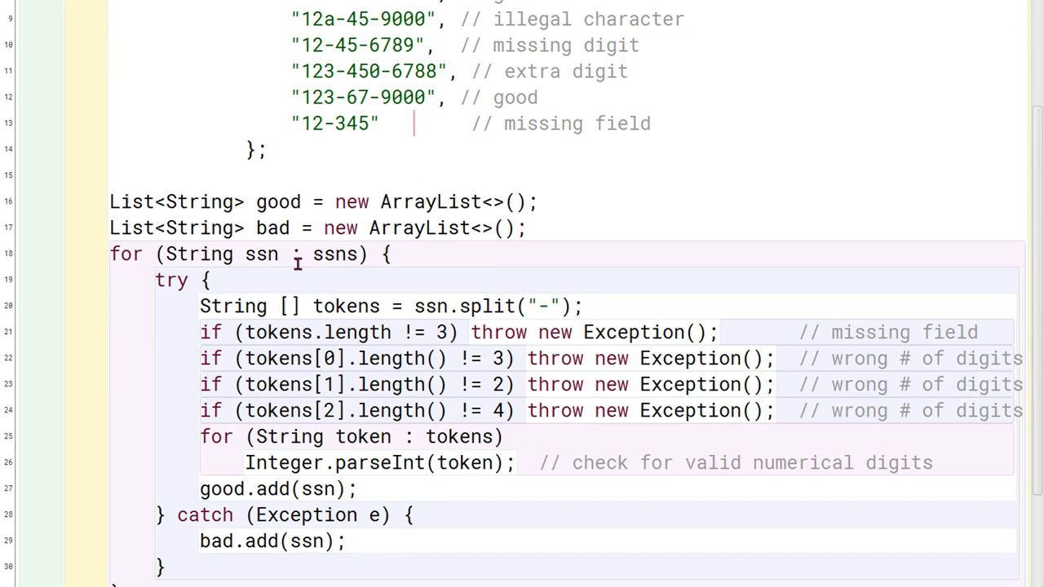
{"action": "scroll", "scroll_direction": "down", "scroll_amount": 3}
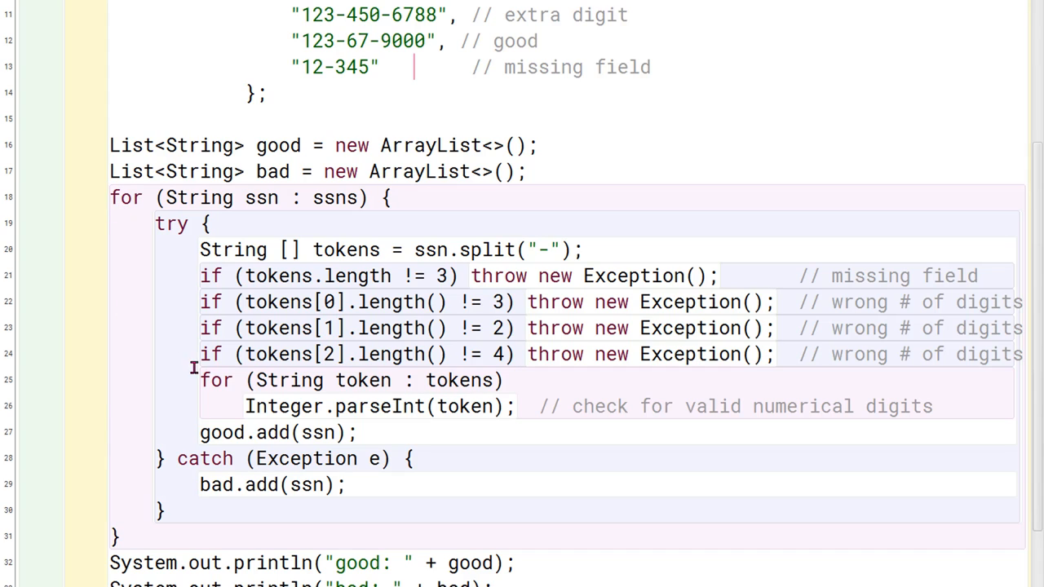
{"action": "mouse_move", "coordinate": [476, 399]}
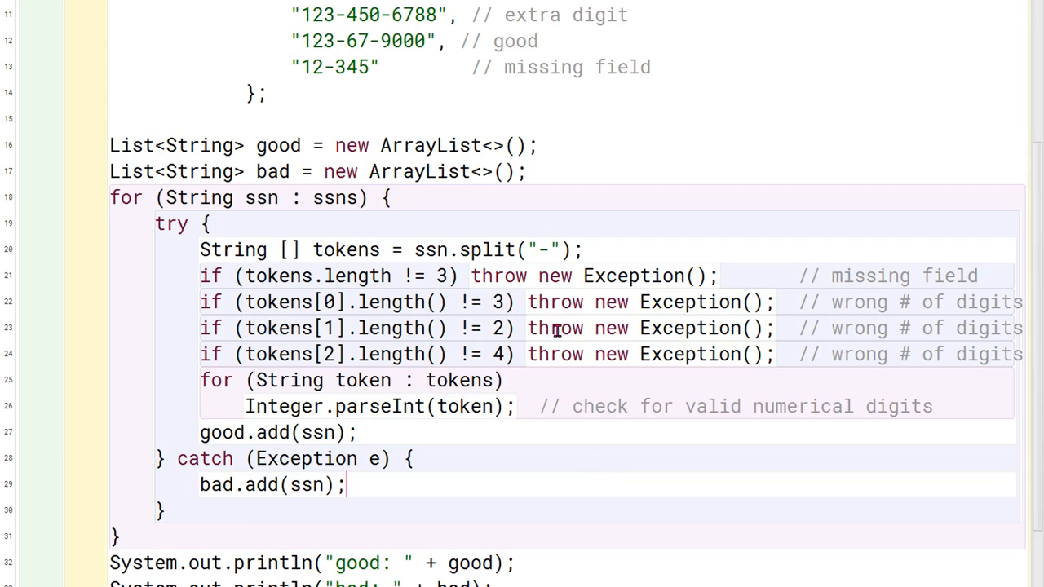
{"action": "mouse_move", "coordinate": [589, 310]}
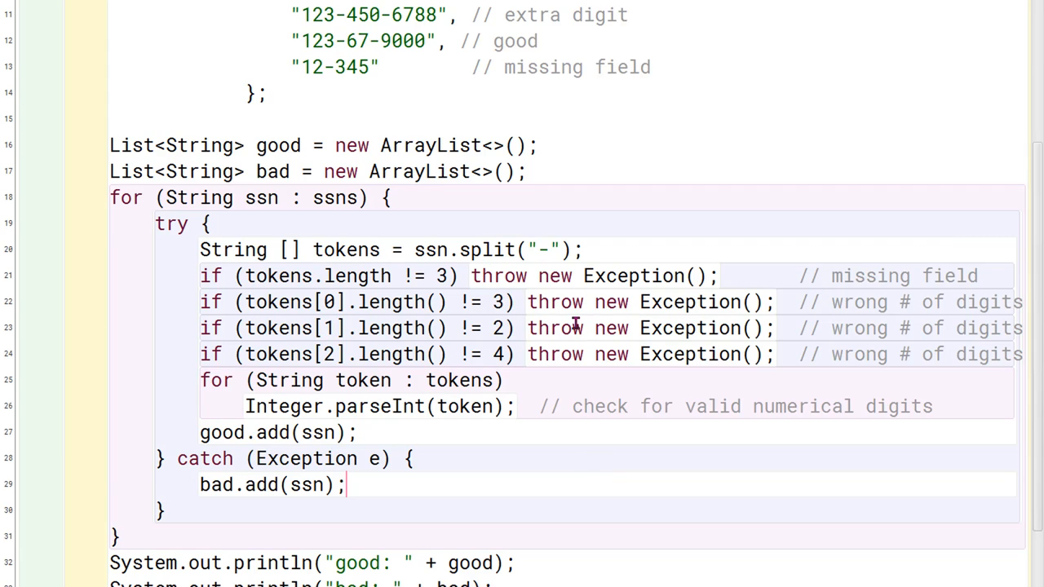
{"action": "mouse_move", "coordinate": [238, 404]}
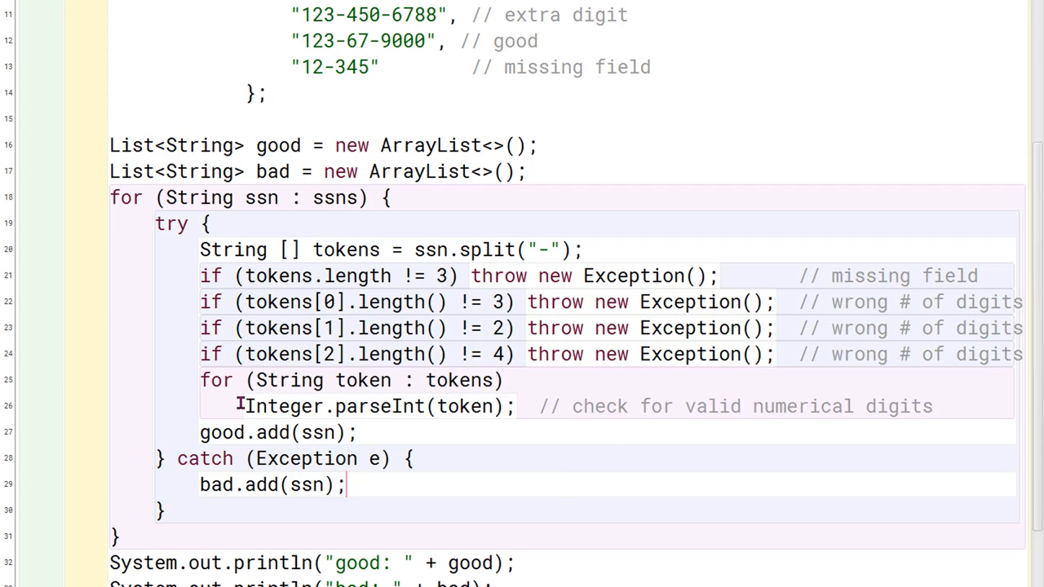
{"action": "left_click_drag", "start_coordinate": [245, 406], "coordinate": [504, 406]}
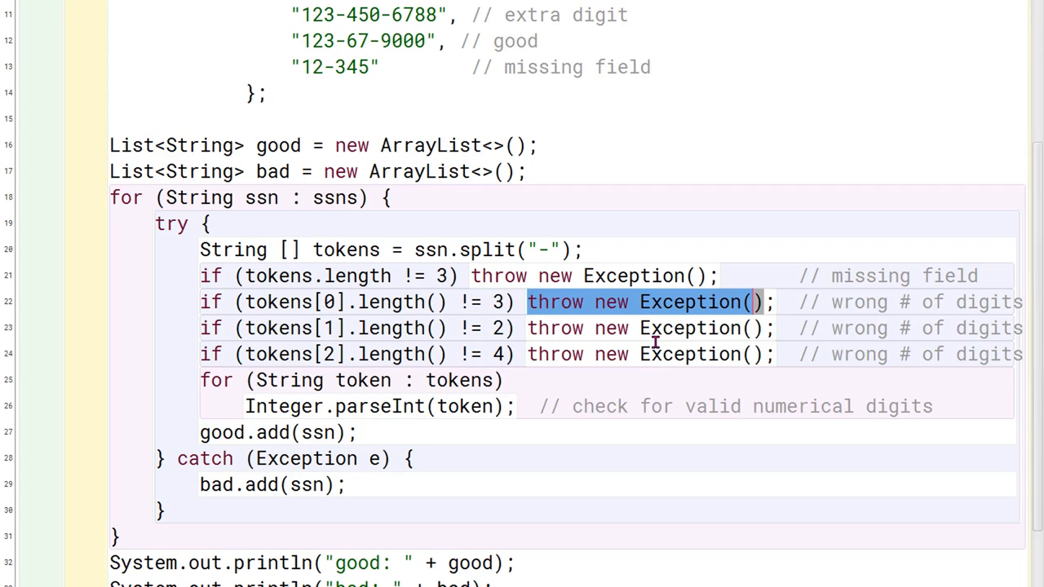
{"action": "mouse_move", "coordinate": [671, 276]}
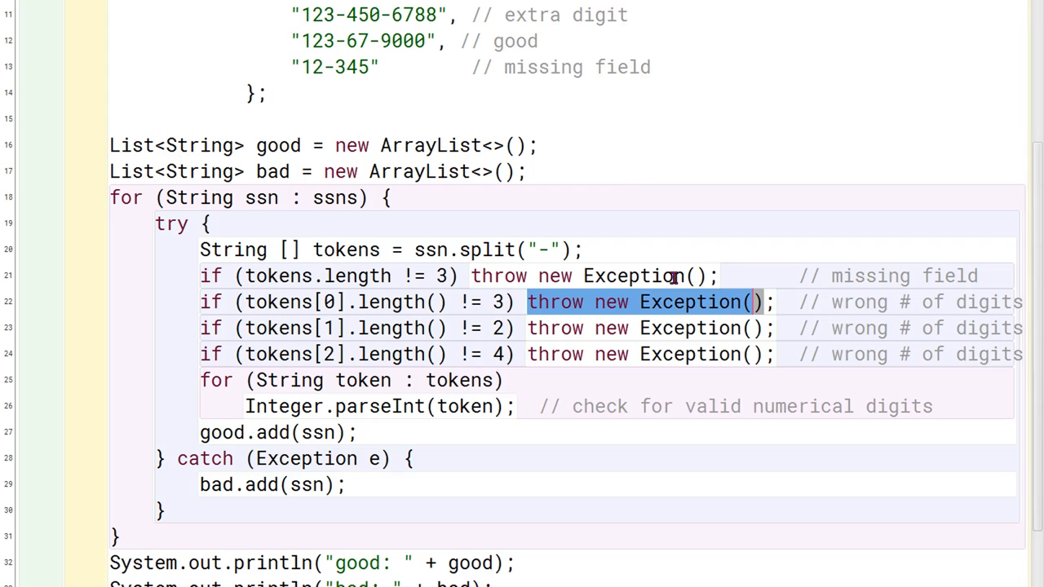
{"action": "mouse_move", "coordinate": [496, 295]}
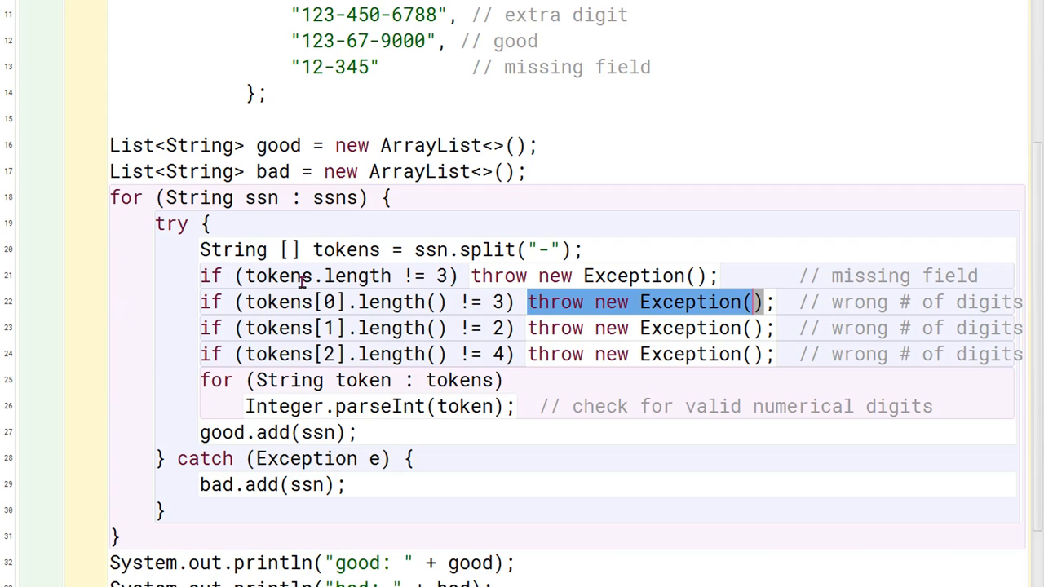
{"action": "mouse_move", "coordinate": [183, 464]}
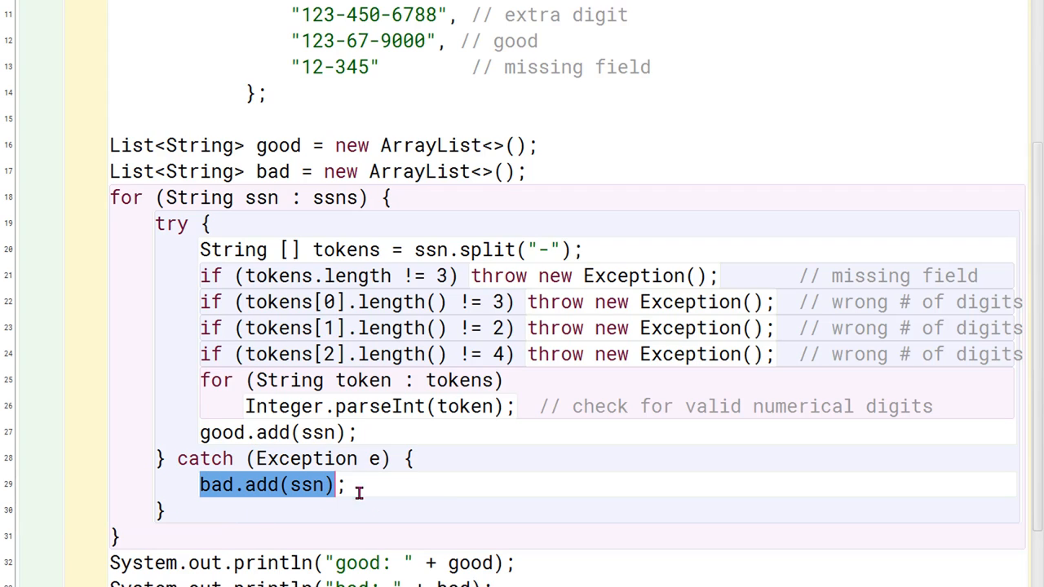
{"action": "mouse_move", "coordinate": [418, 369]}
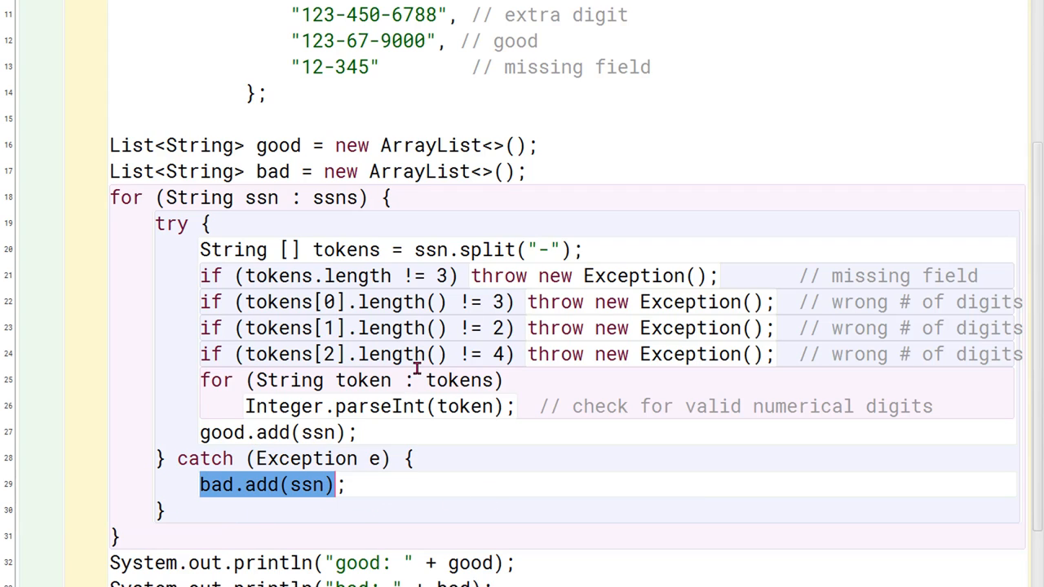
{"action": "scroll", "scroll_direction": "down", "scroll_amount": 3}
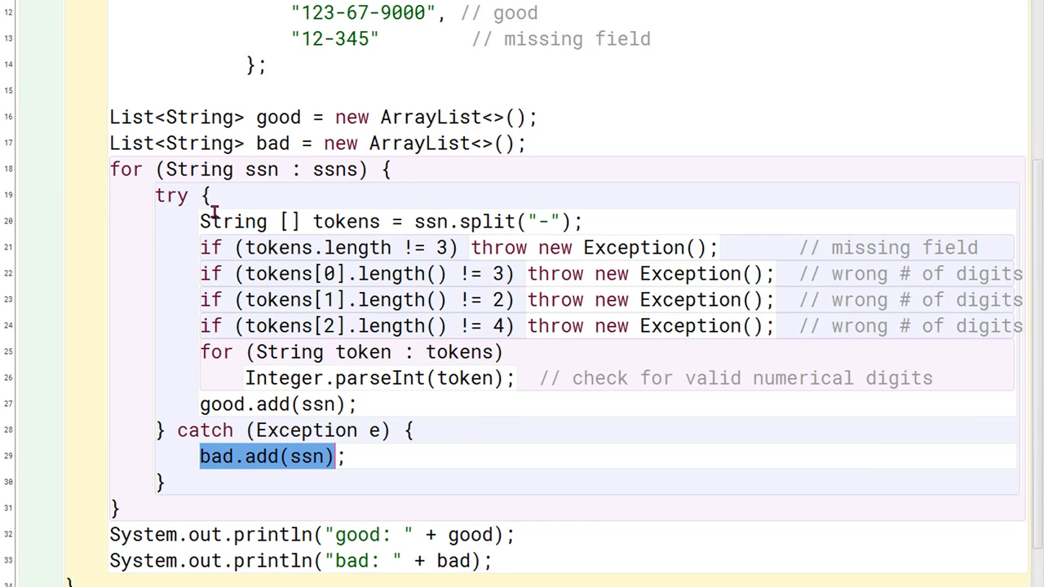
{"action": "scroll", "scroll_direction": "down", "scroll_amount": 3}
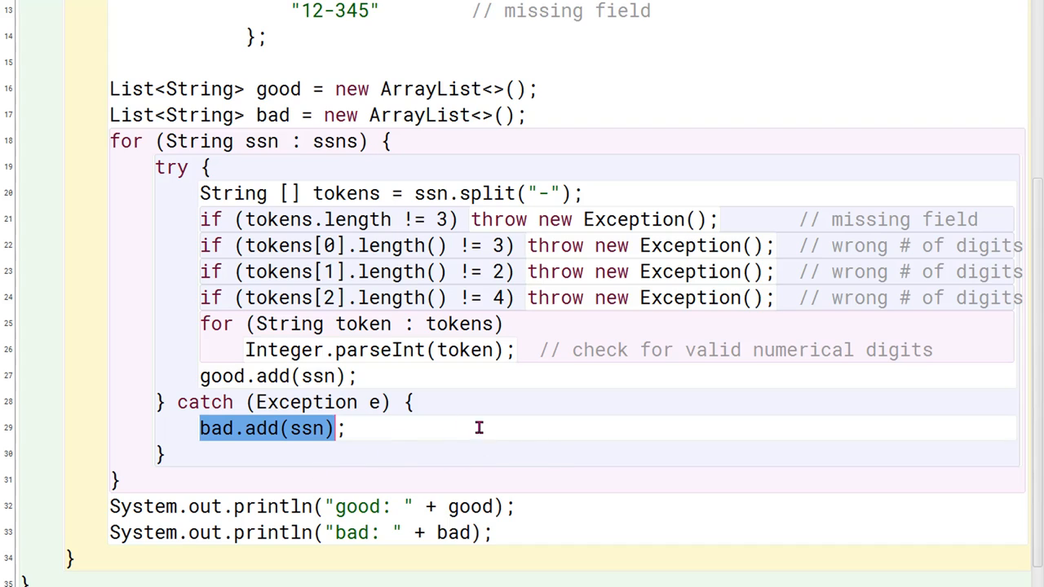
{"action": "mouse_move", "coordinate": [340, 329]}
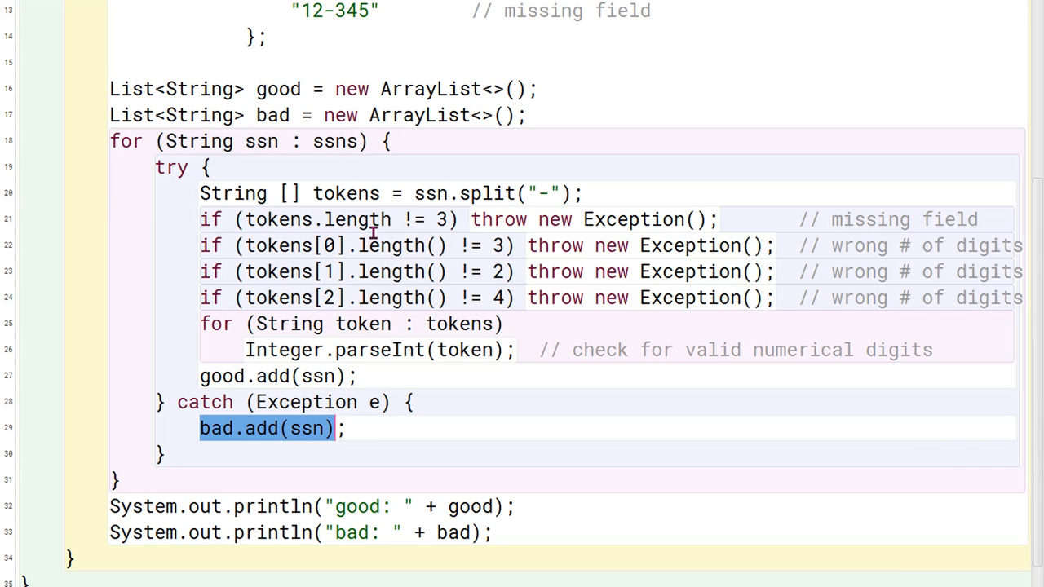
{"action": "scroll", "scroll_direction": "down", "scroll_amount": 3}
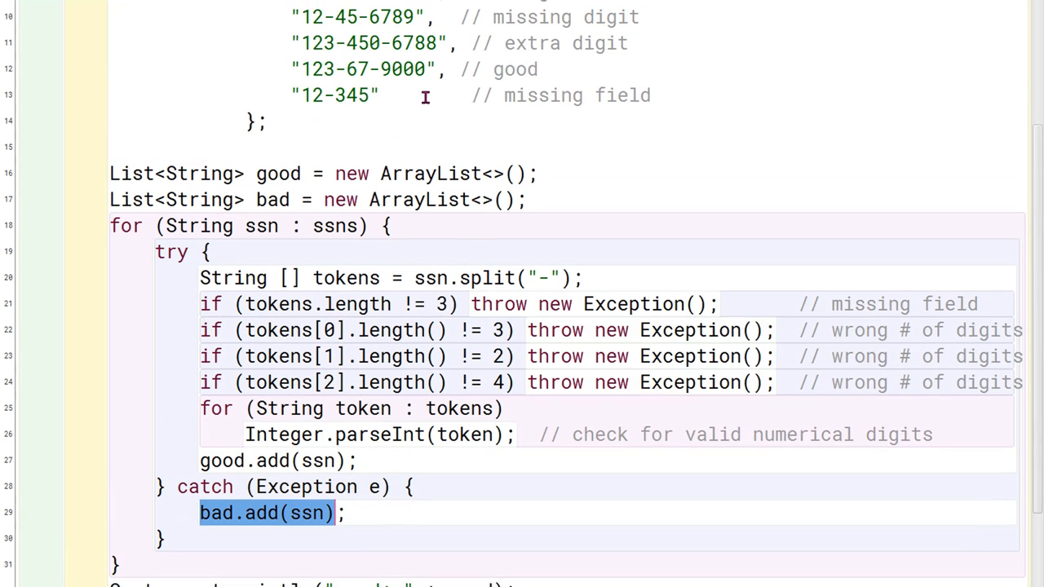
{"action": "mouse_move", "coordinate": [378, 69]}
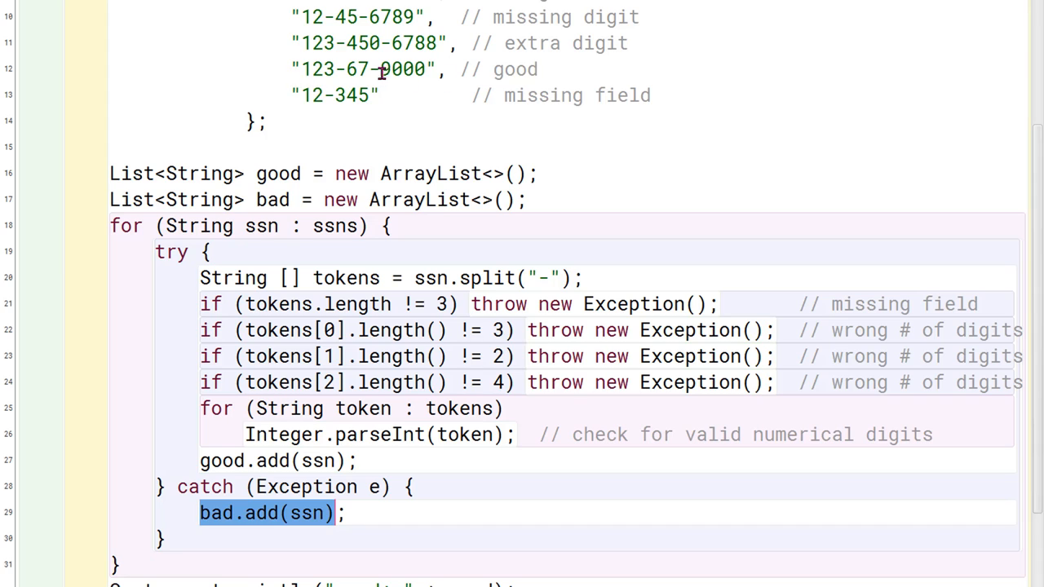
{"action": "mouse_move", "coordinate": [428, 79]}
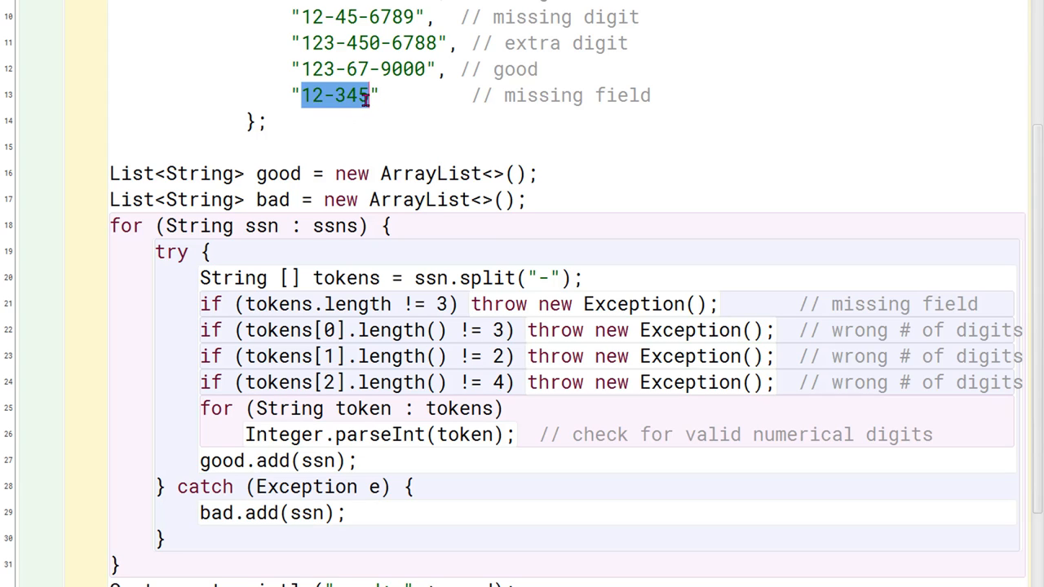
{"action": "mouse_move", "coordinate": [352, 316]}
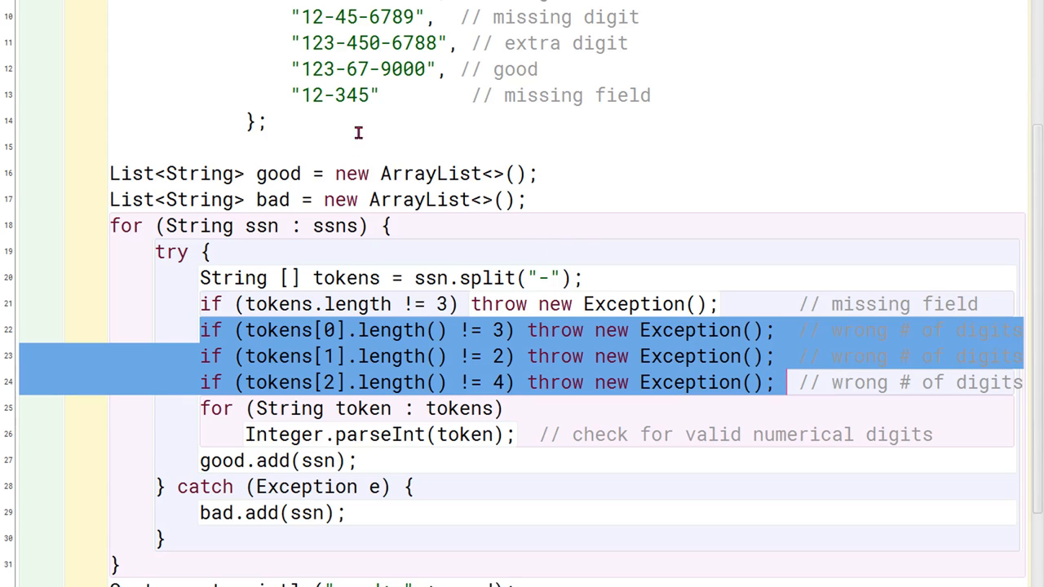
{"action": "mouse_move", "coordinate": [349, 74]}
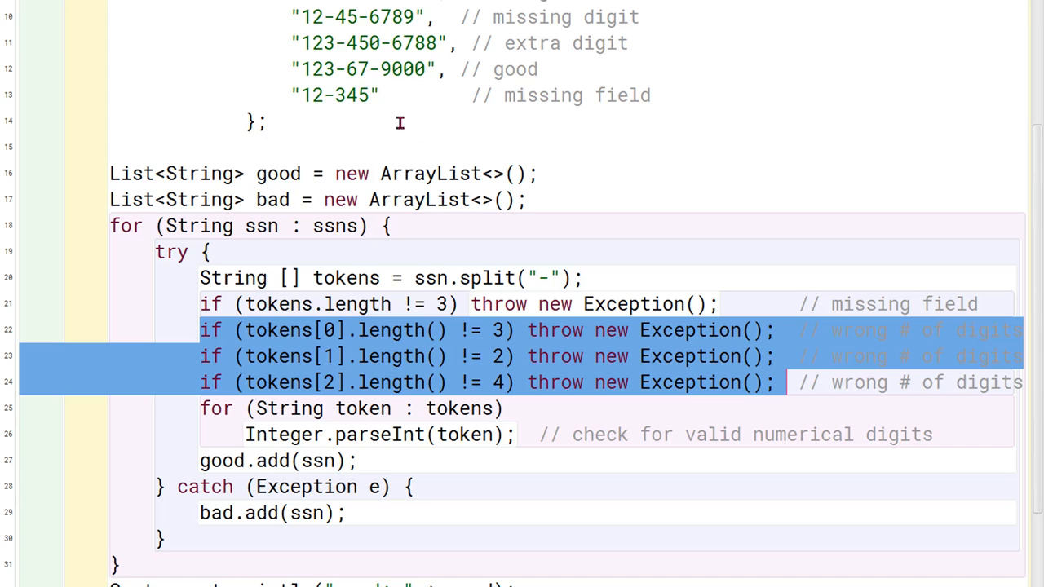
{"action": "mouse_move", "coordinate": [721, 310]}
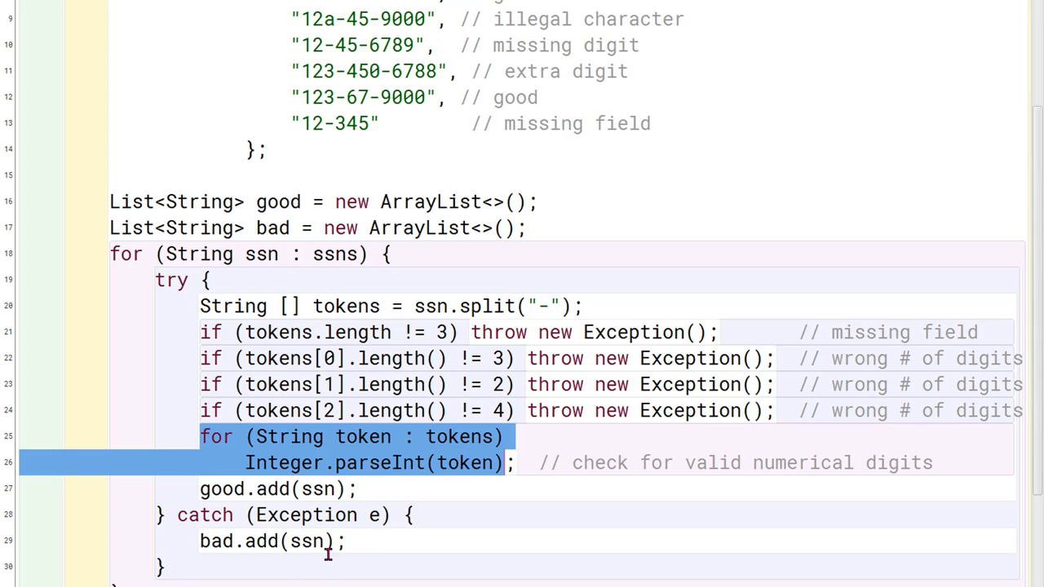
{"action": "scroll", "scroll_direction": "down", "scroll_amount": 3}
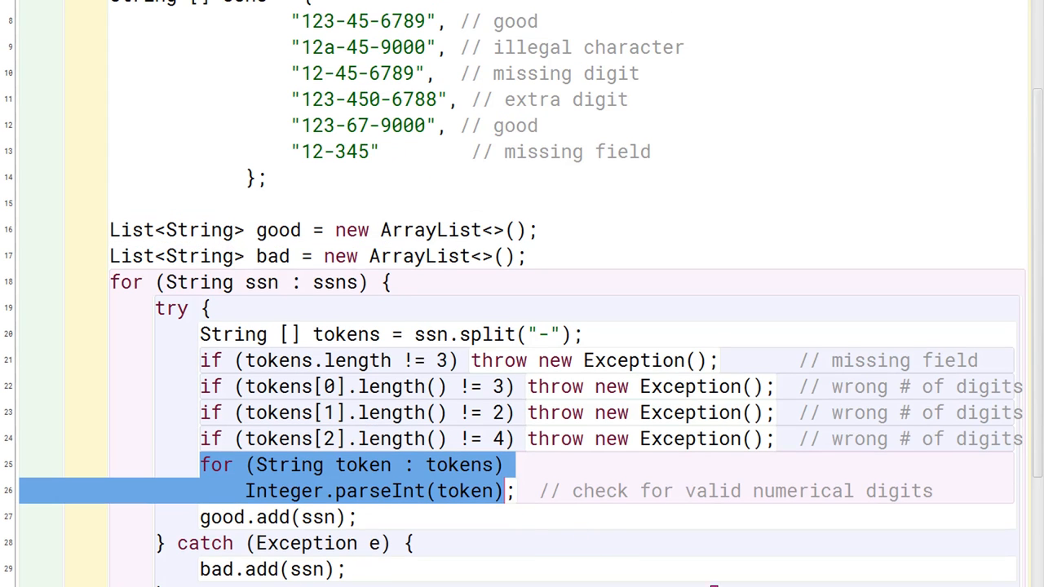
{"action": "scroll", "scroll_direction": "down", "scroll_amount": 3}
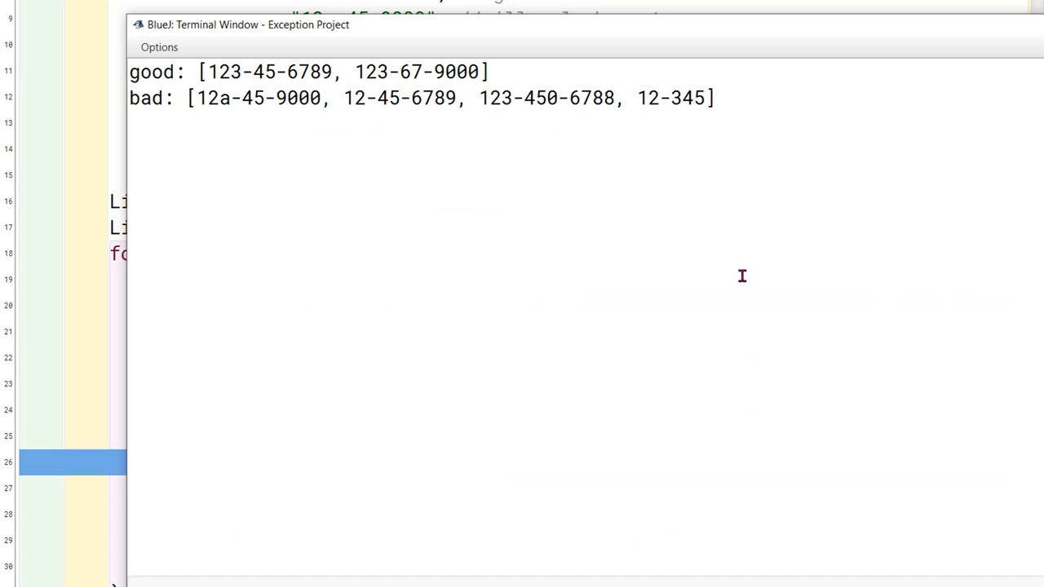
{"action": "mouse_move", "coordinate": [334, 79]}
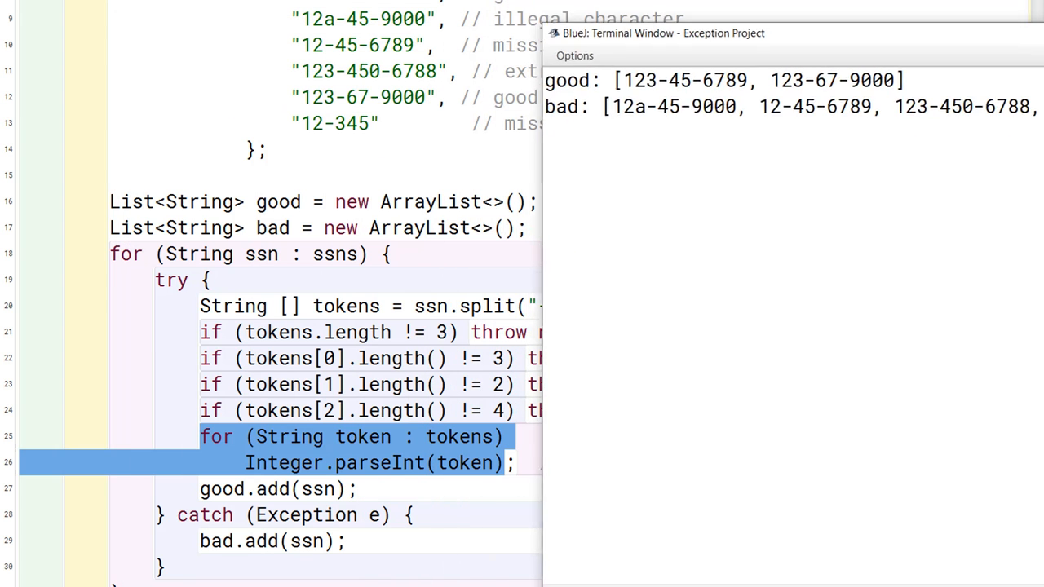
- Scroll the DemoSSN run output to see the good and bad SSN lists
{"action": "scroll", "scroll_direction": "down", "scroll_amount": 3}
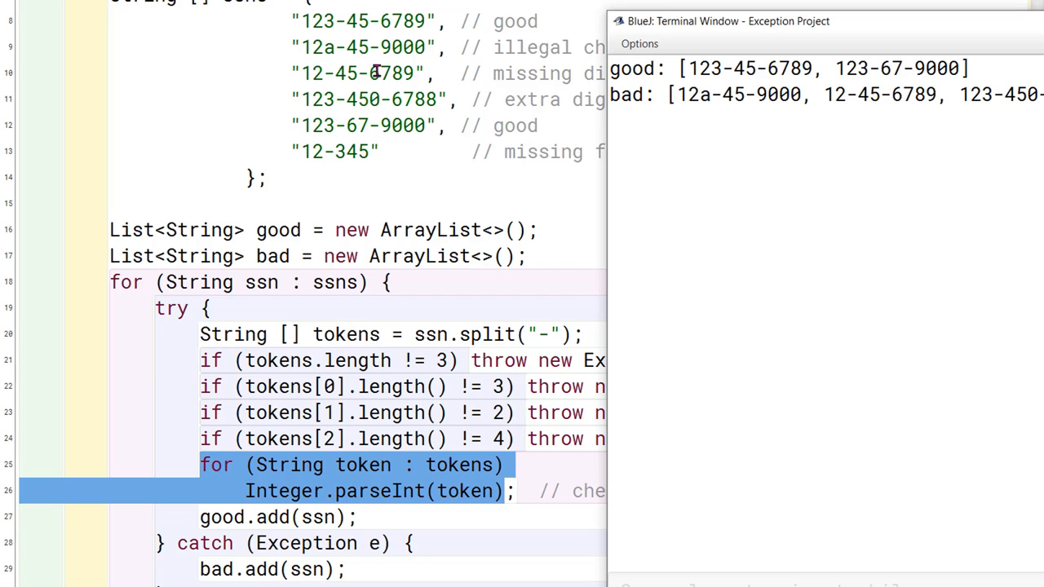
{"action": "mouse_move", "coordinate": [741, 74]}
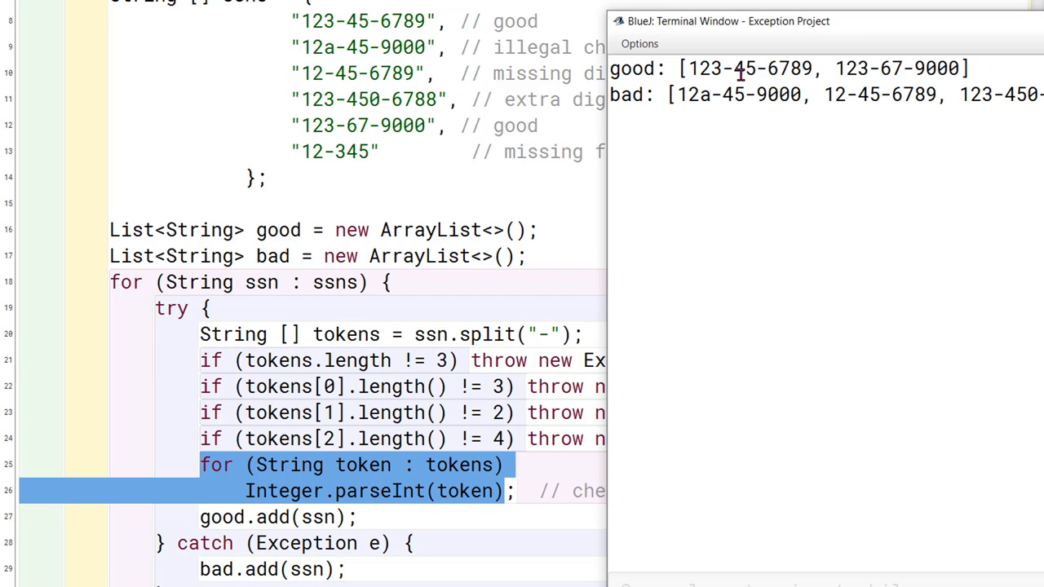